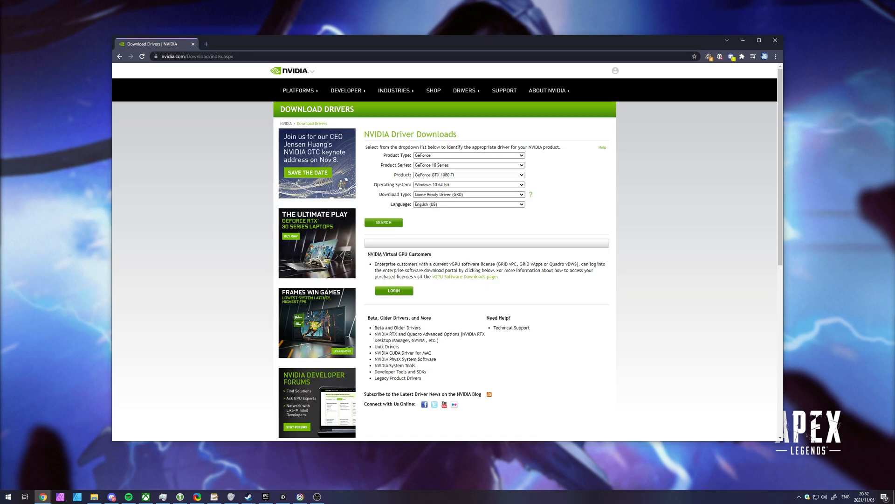
Step: Search NVIDIA for the GTX 1080 Ti Windows 10 64-bit Game Ready Driver and download 496.49
click(760, 40)
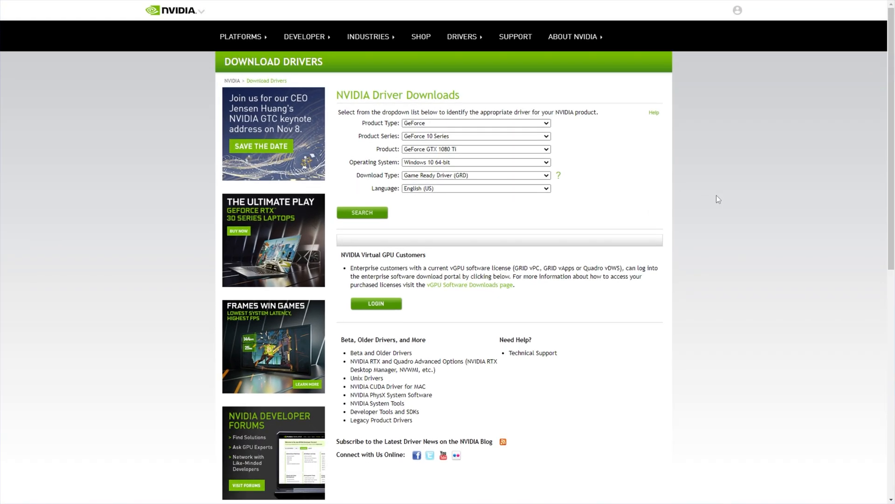
mouse_move(445, 68)
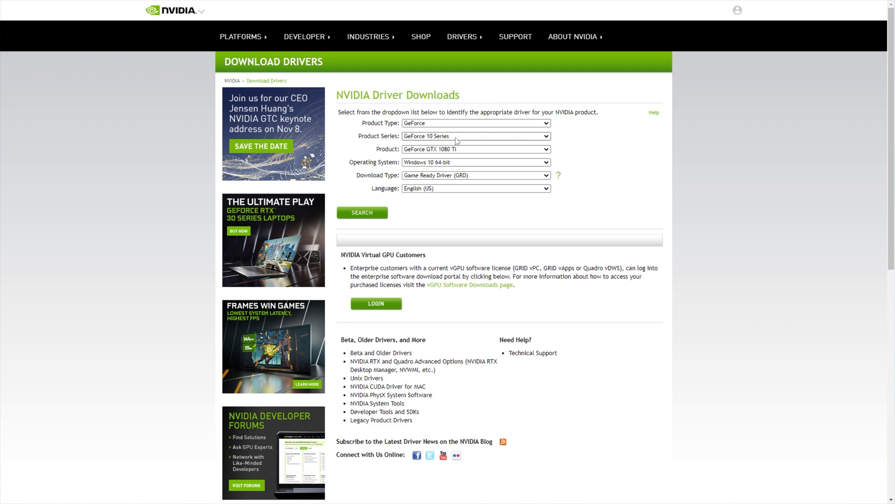
click(476, 162)
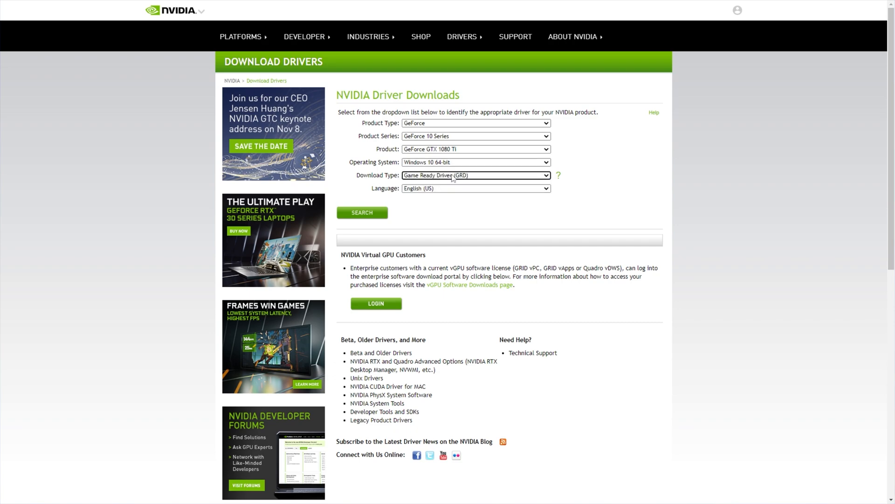
click(362, 213)
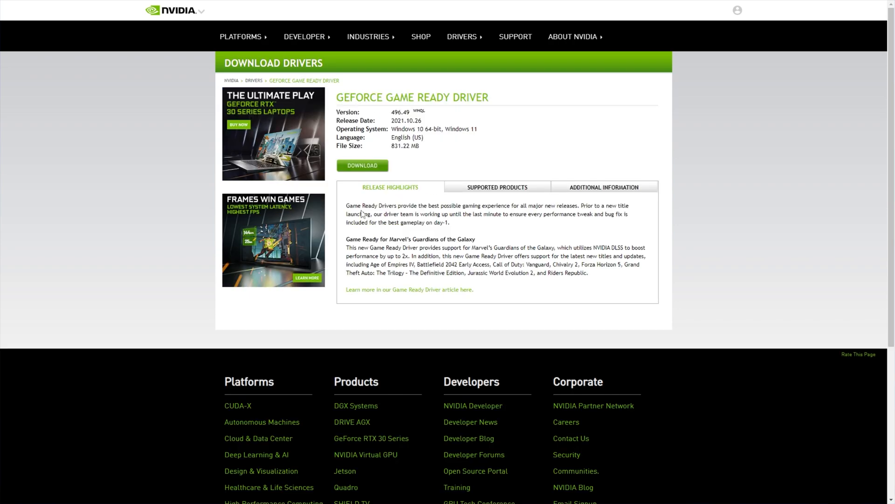
click(362, 165)
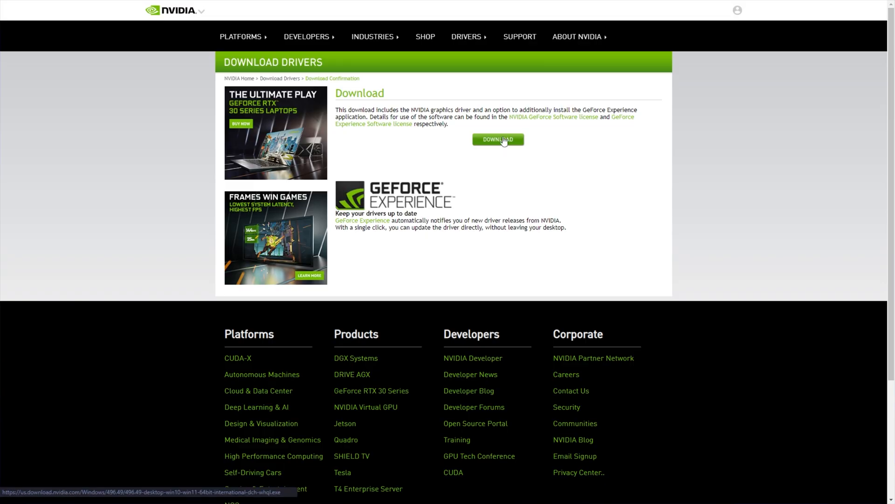
click(497, 140)
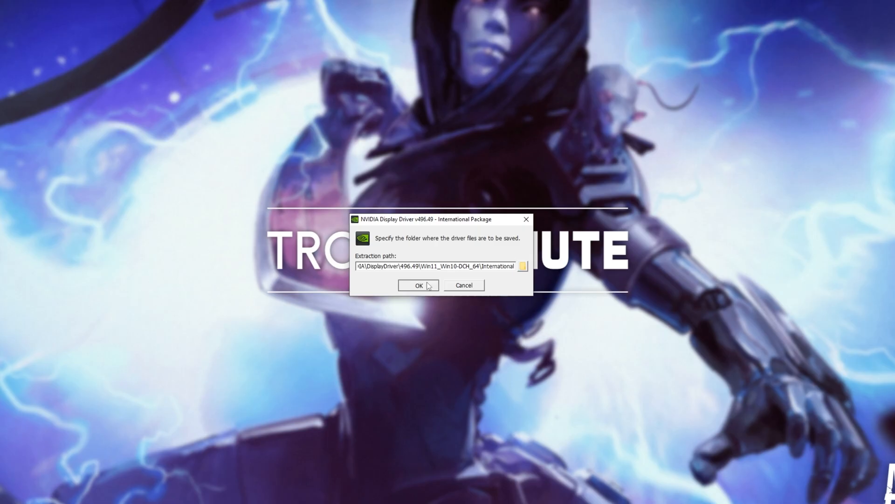
Step: Extract the installer and pick a custom graphics-driver-only install without the HD Audio driver
click(419, 285)
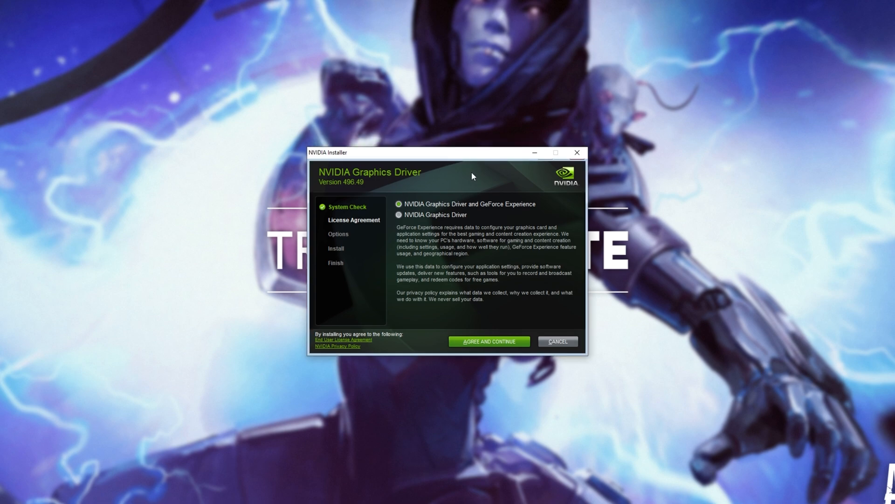
mouse_move(463, 214)
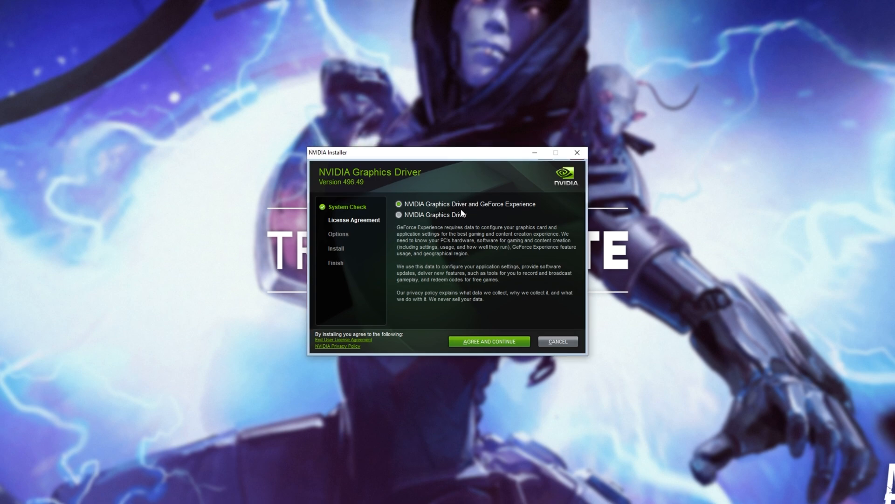
click(399, 214)
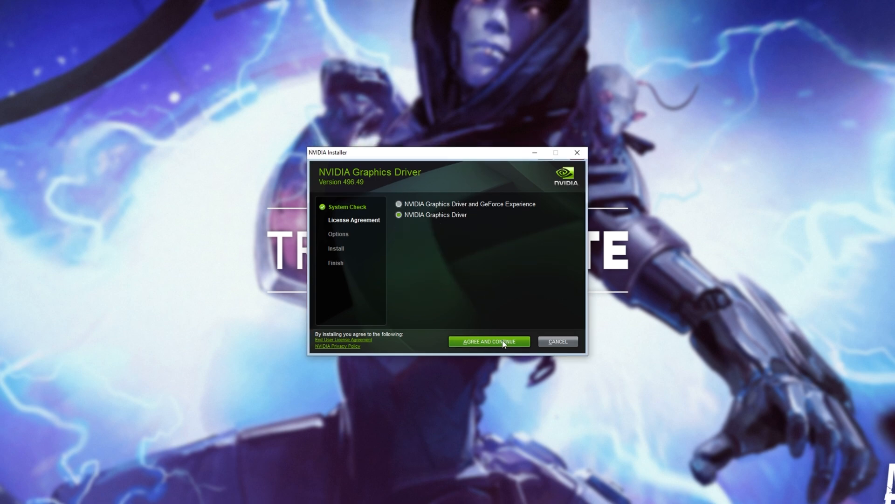
click(488, 341)
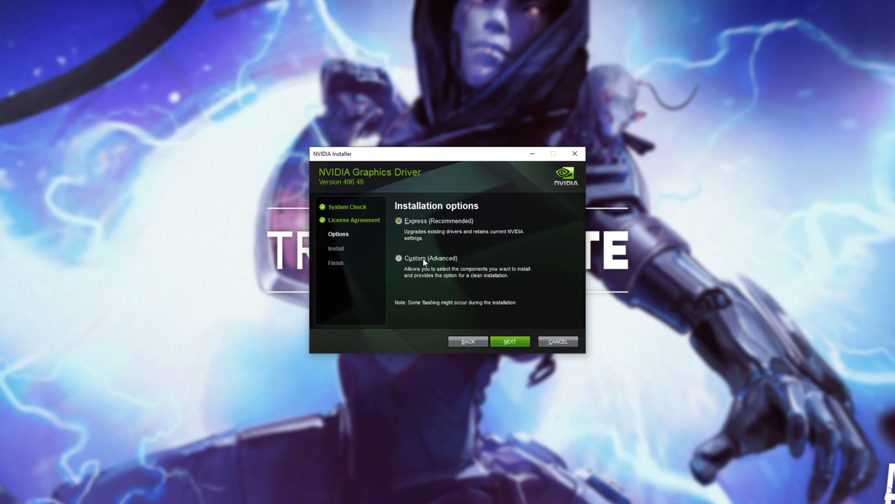
click(398, 258)
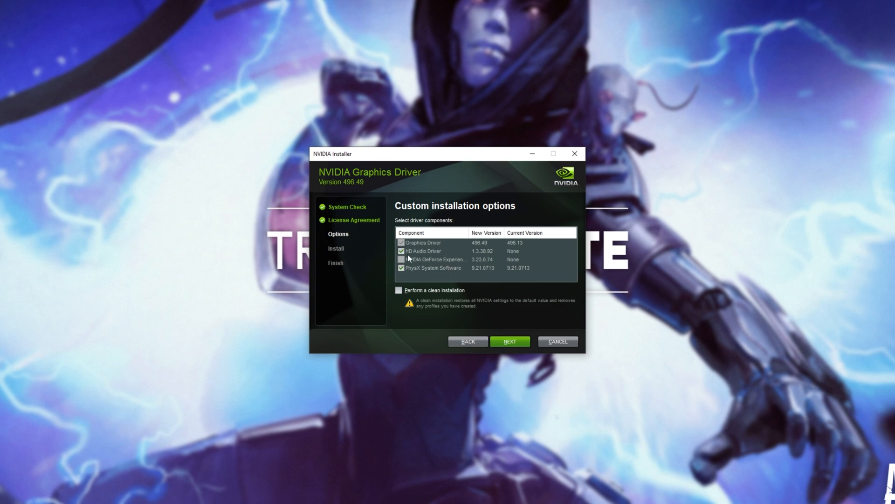
click(425, 251)
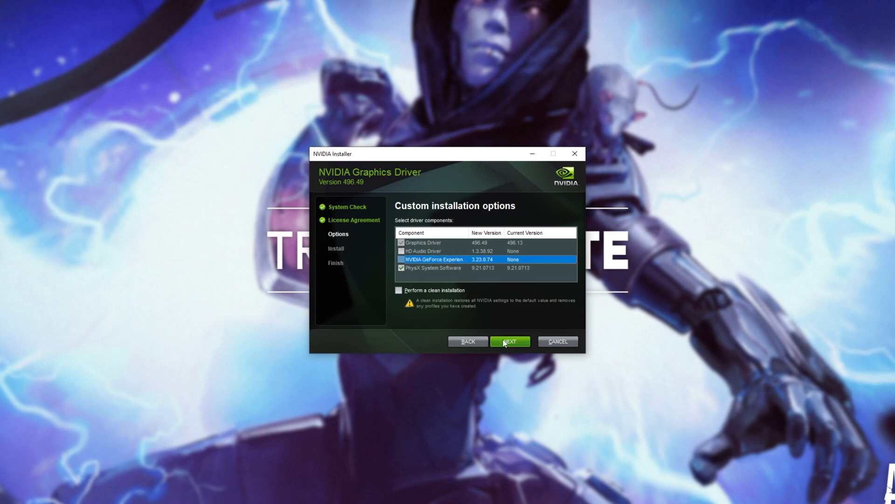
mouse_move(501, 344)
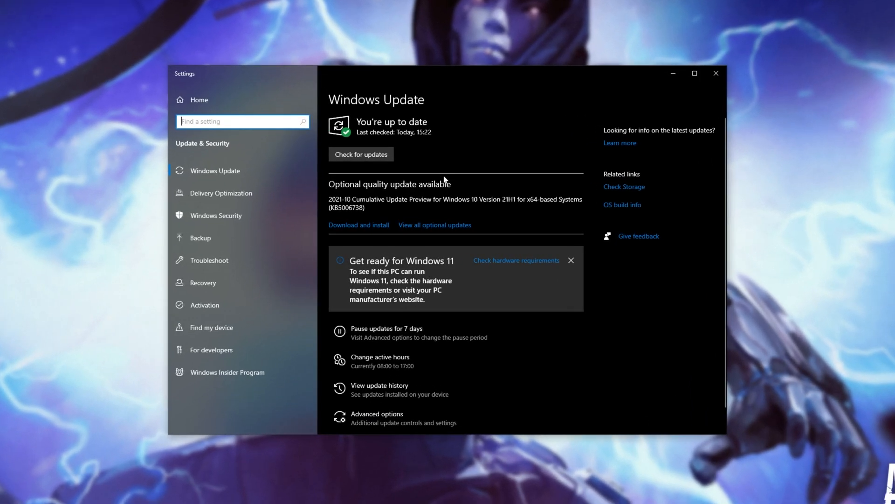
mouse_move(363, 216)
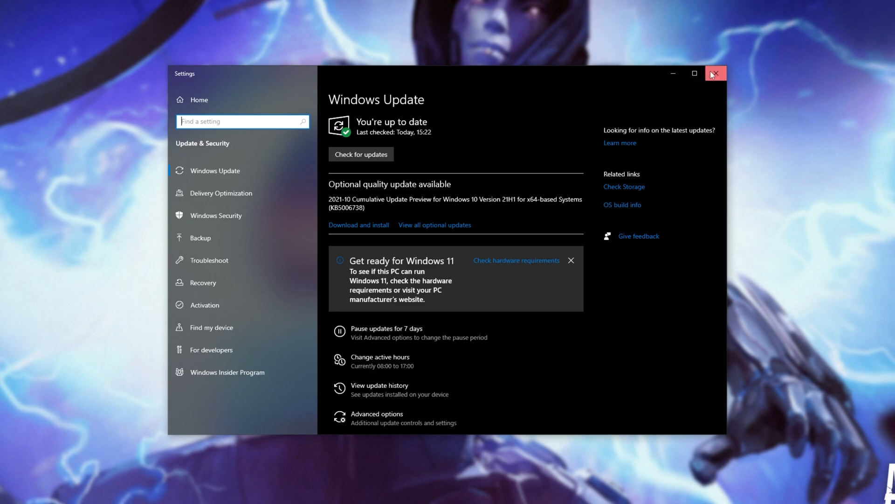
Step: Close the Settings window once Windows Update shows the PC is up to date
click(715, 73)
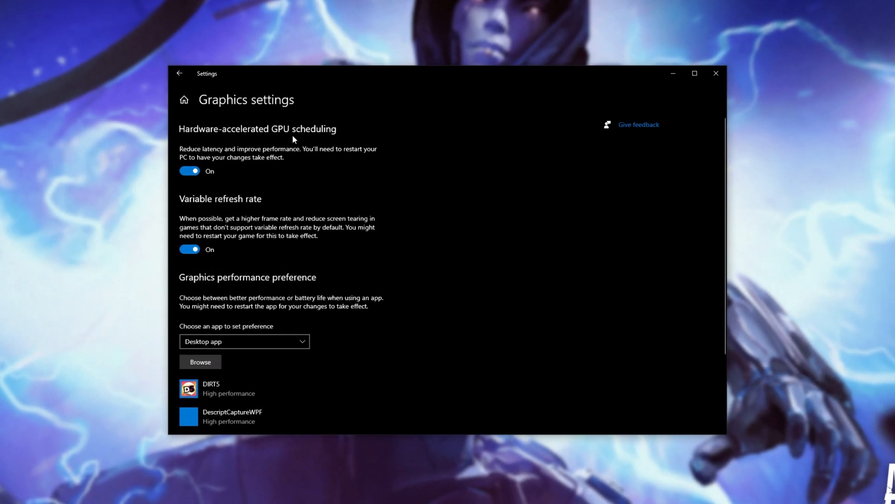
mouse_move(293, 161)
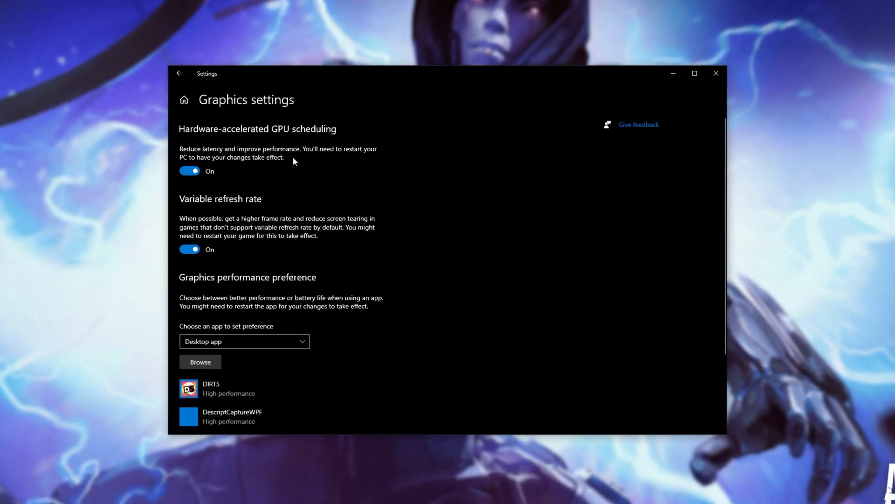
Step: Scroll down Graphics settings and Browse for a desktop app to give a graphics preference
scroll(down, 3)
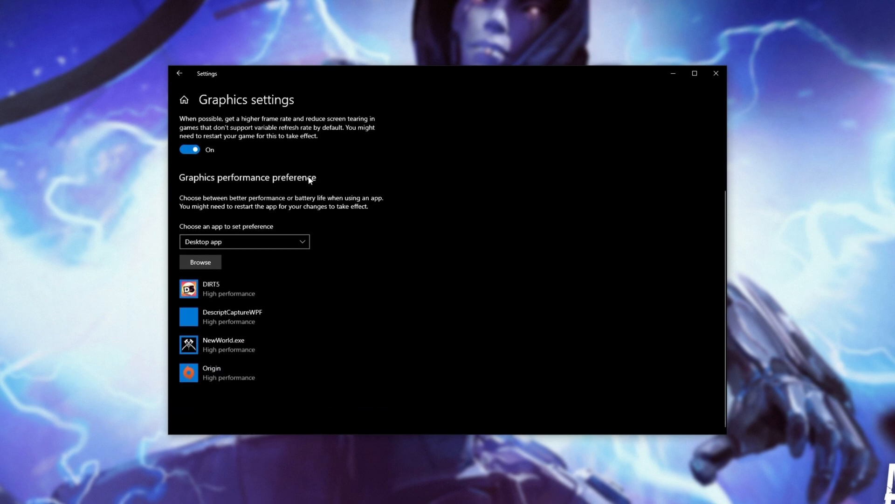
mouse_move(272, 181)
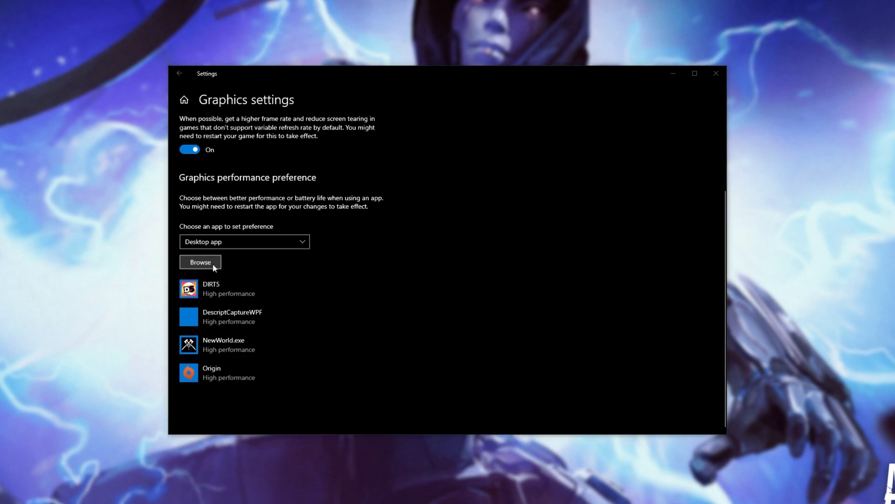
click(200, 261)
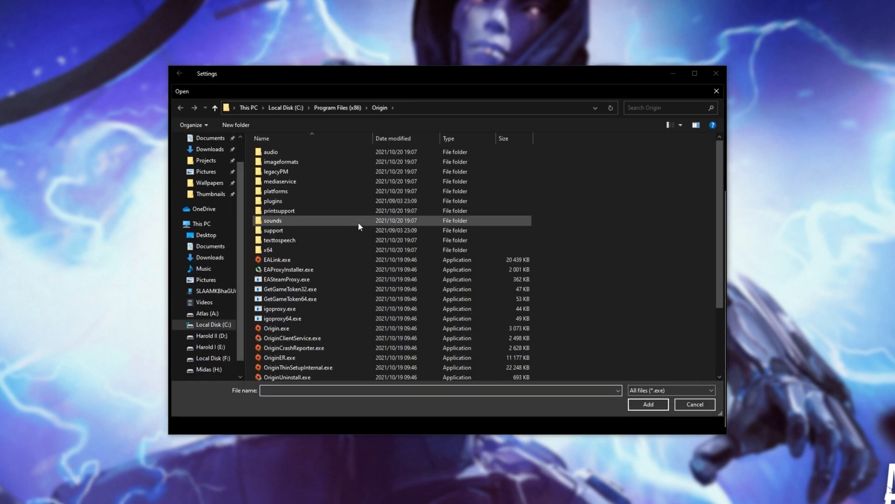
click(279, 357)
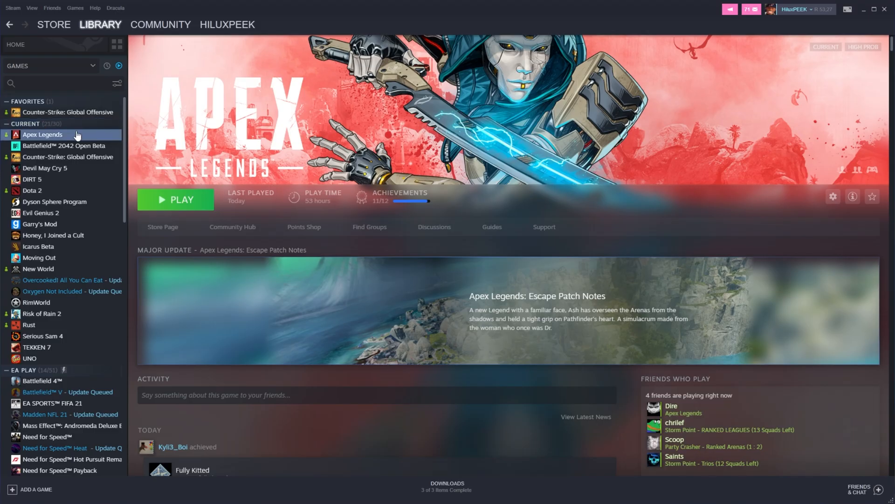
Step: Use Manage > Browse local files on Apex Legends in the Steam library
right_click(43, 134)
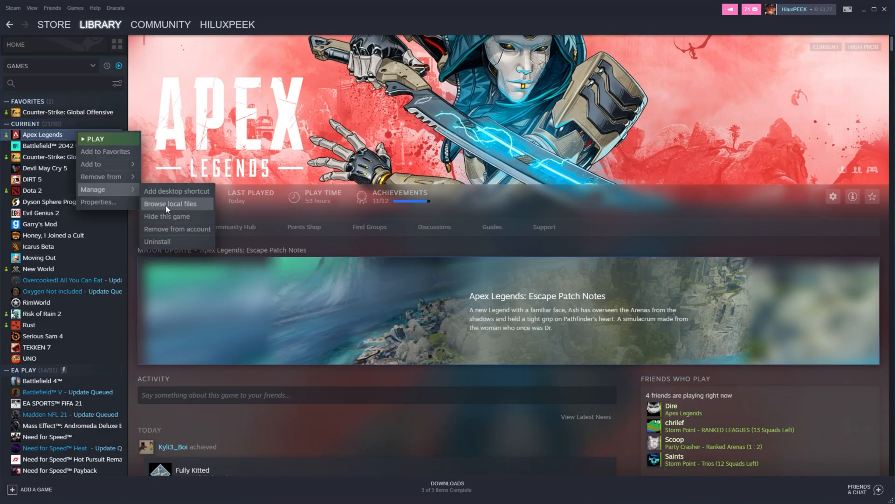
click(172, 203)
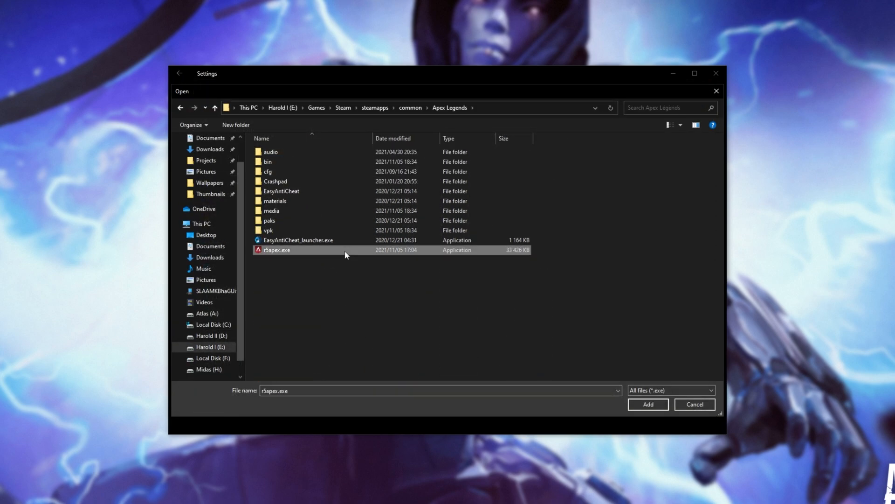
Step: Add r5apex.exe to graphics preferences, save it as High performance, and go back
click(648, 404)
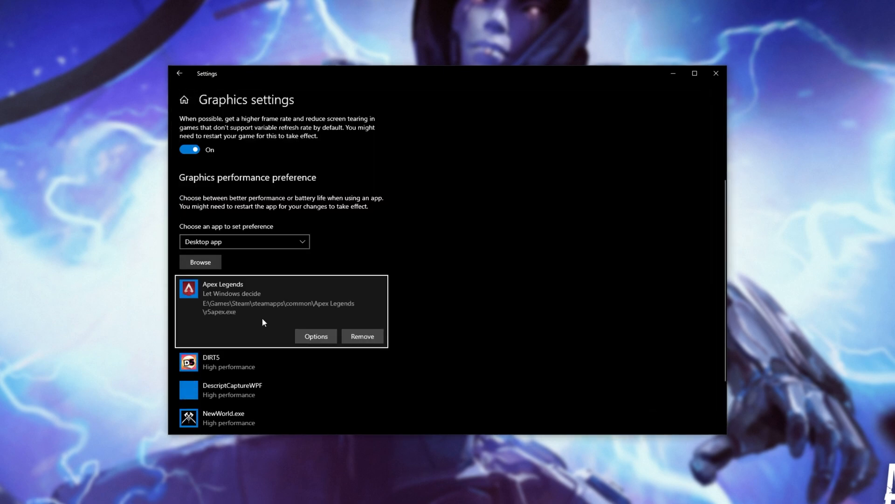
click(316, 336)
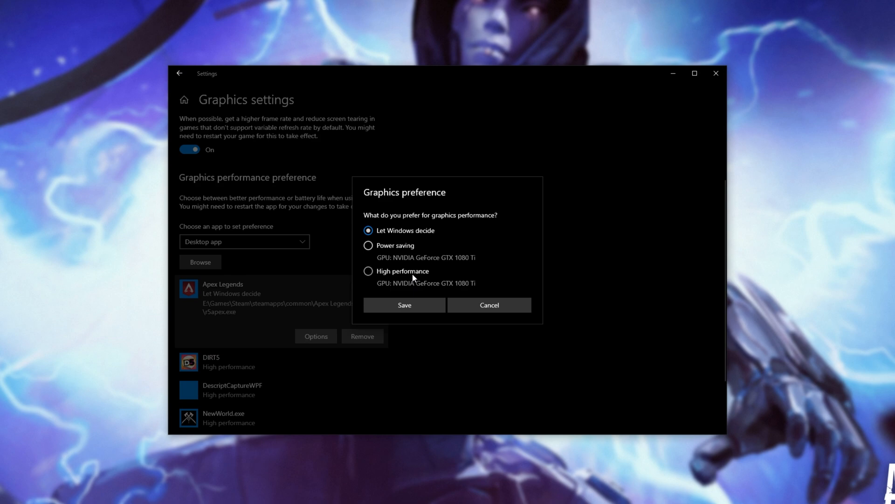
click(369, 270)
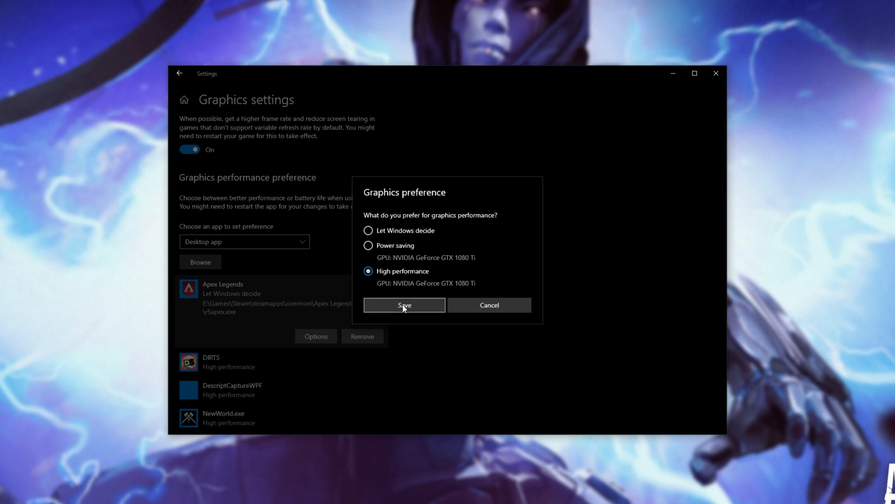
click(404, 305)
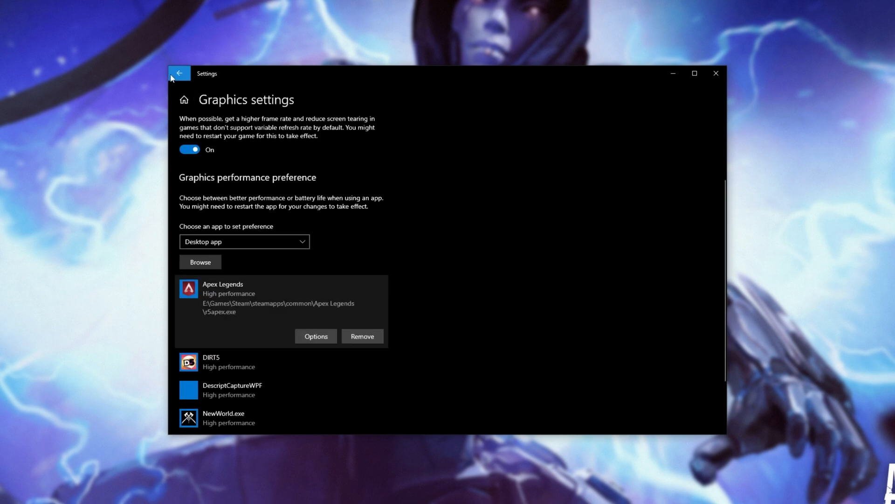
click(179, 74)
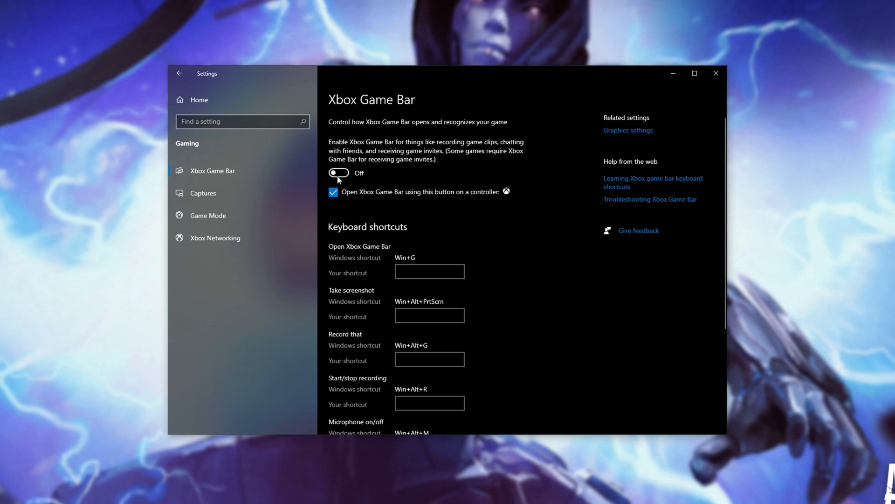
Step: Confirm Game Mode is on, then browse Apex Legends' local files from Steam
click(208, 216)
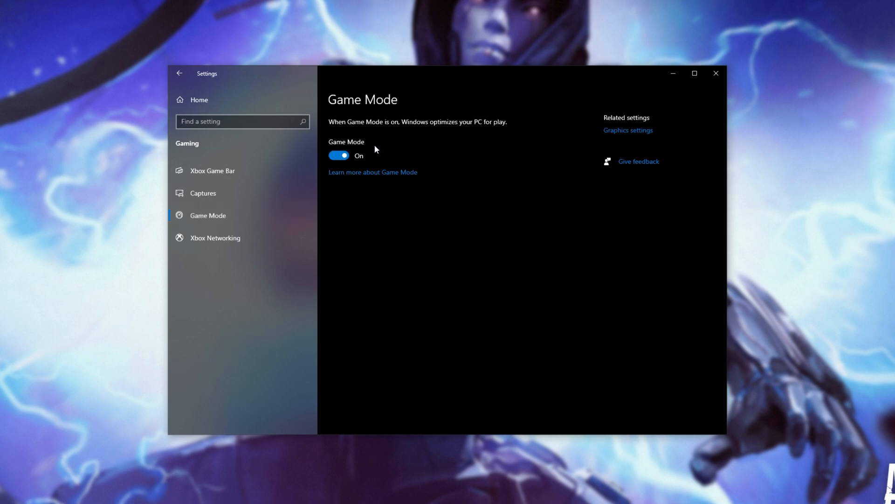
mouse_move(442, 127)
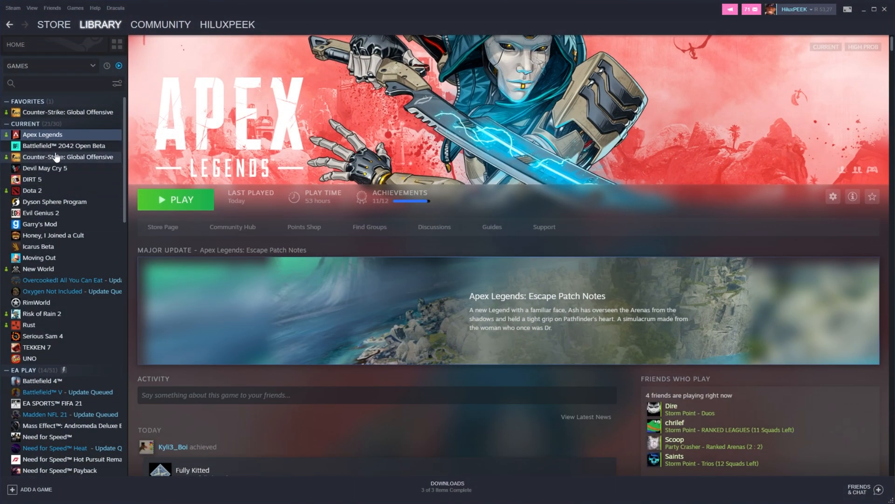
right_click(43, 134)
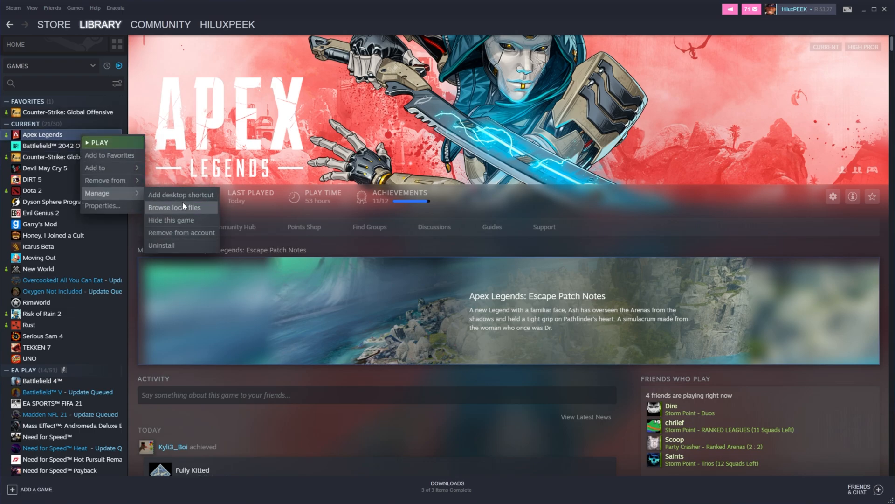
click(175, 208)
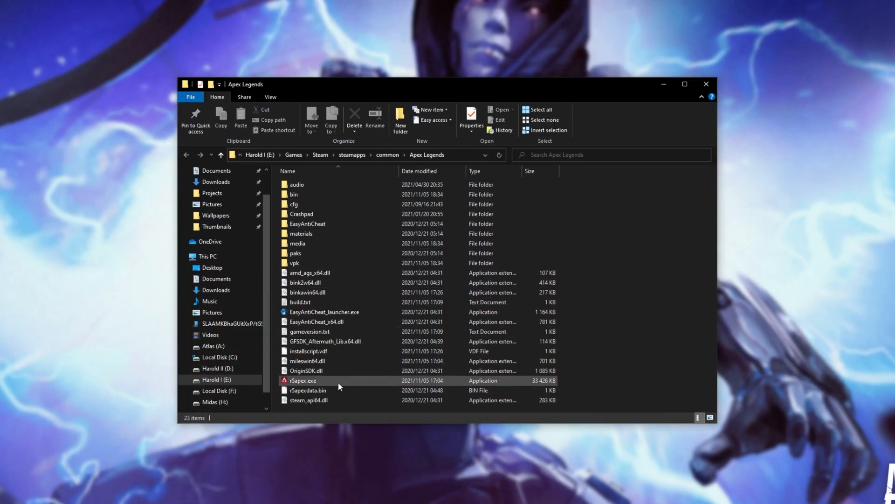
Step: Tick Disable fullscreen optimizations on r5apex.exe's Compatibility tab and apply it
right_click(302, 380)
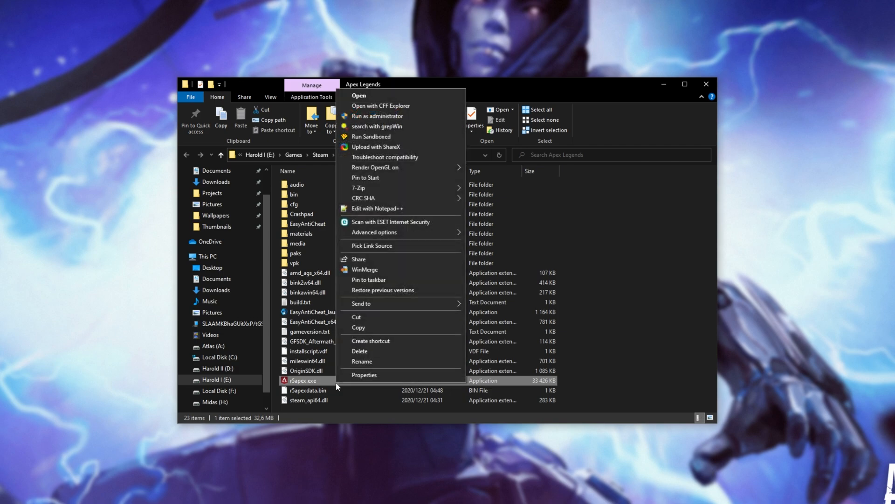
click(364, 375)
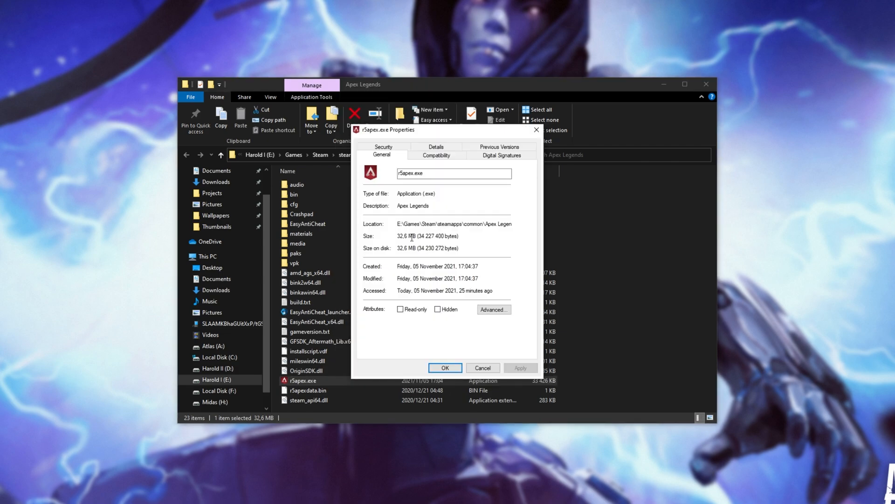
click(435, 154)
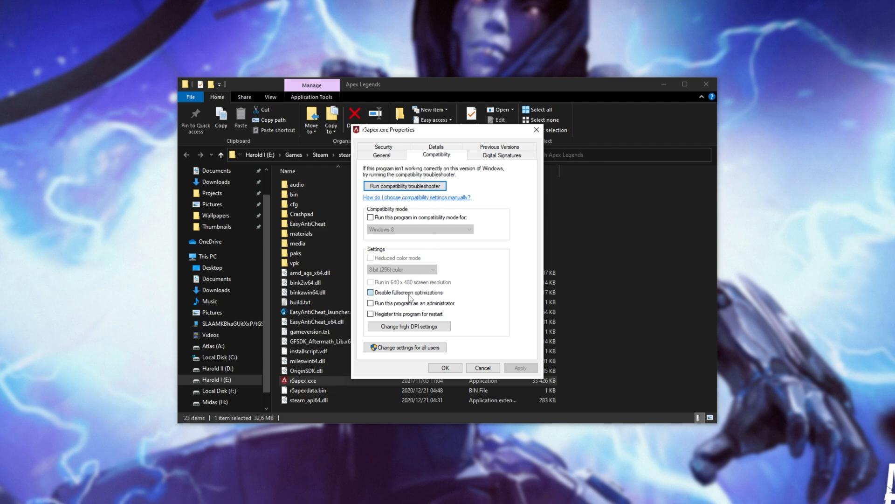
click(371, 292)
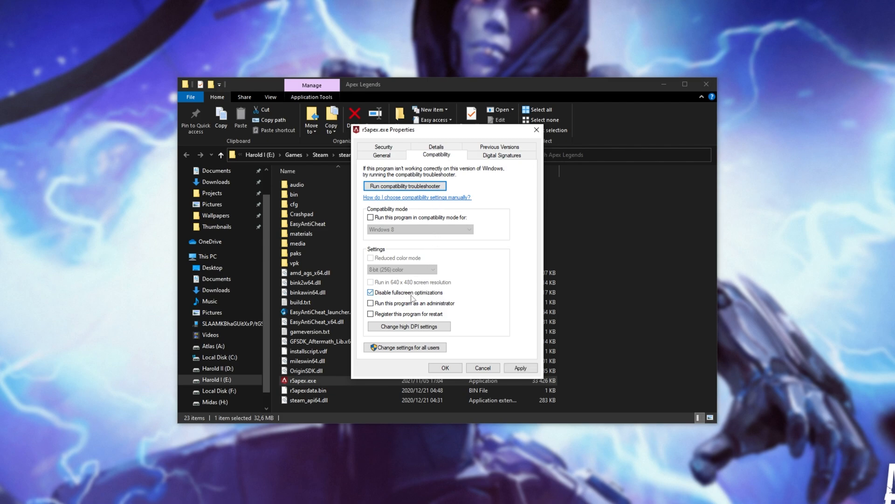
click(409, 326)
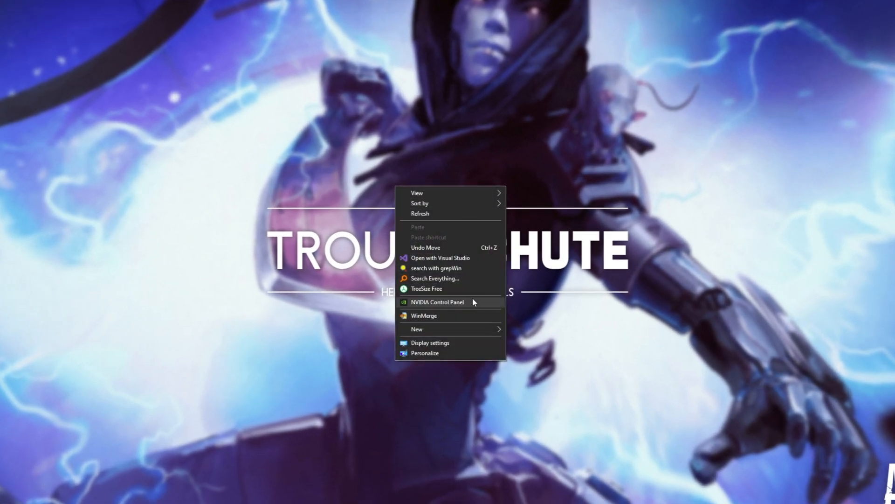
Step: Launch NVIDIA Control Panel from the desktop and go to Manage 3D settings
click(437, 301)
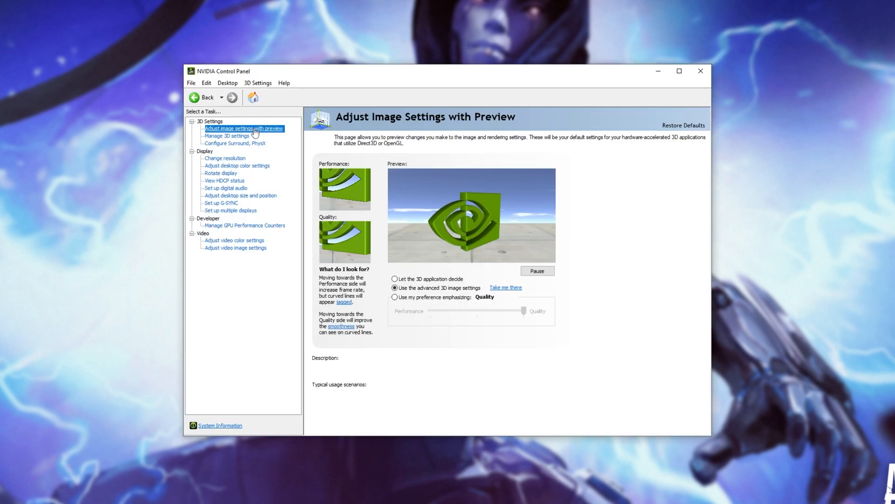
click(395, 287)
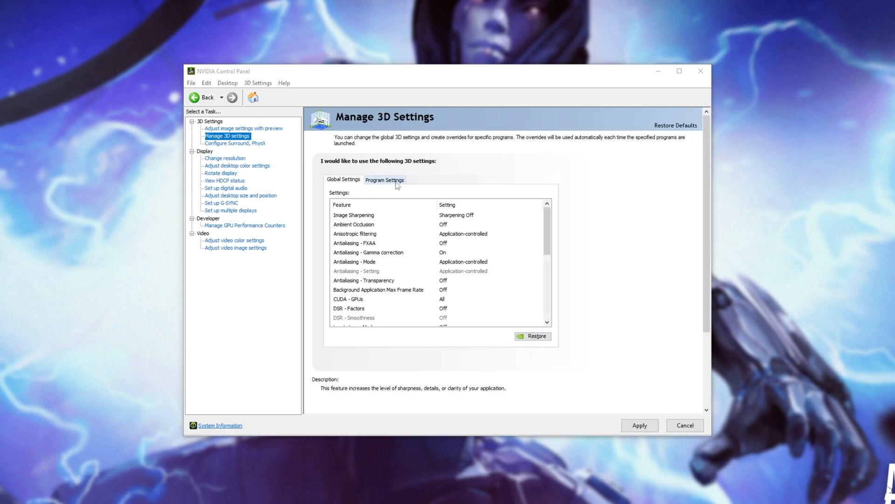
Step: Add Apex Legends (r5apex.exe) as a new program profile under Program Settings
click(384, 180)
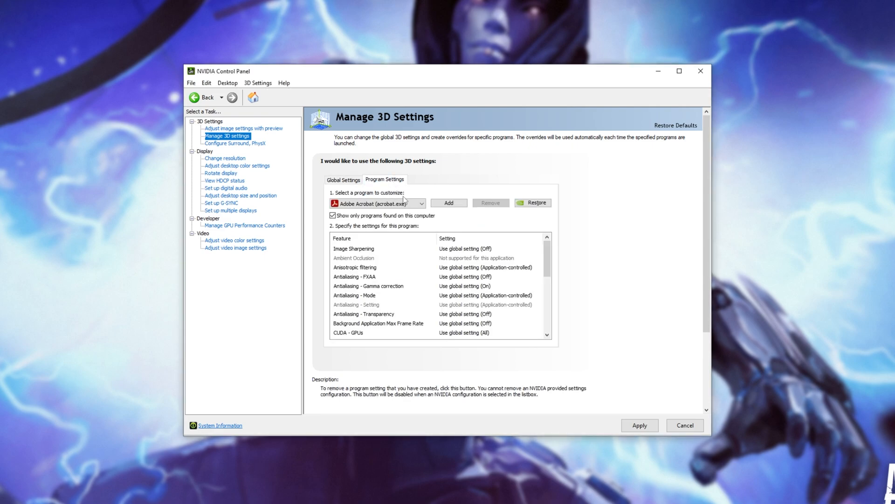
click(417, 204)
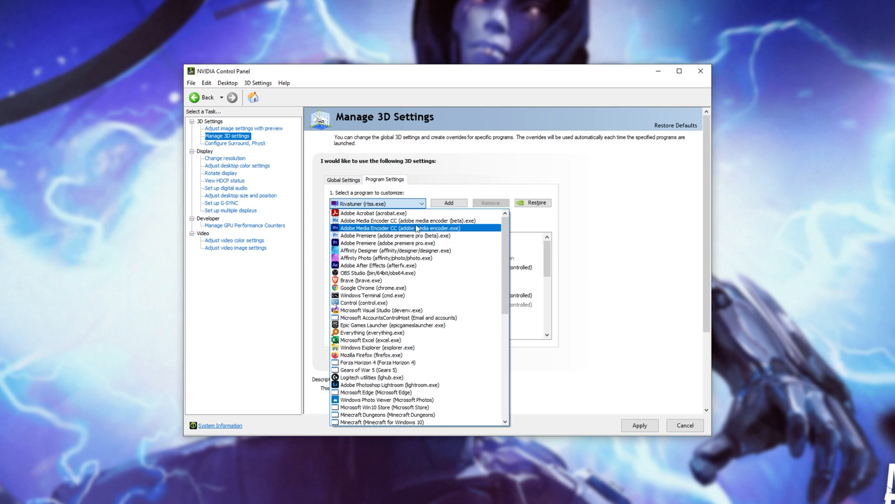
click(449, 203)
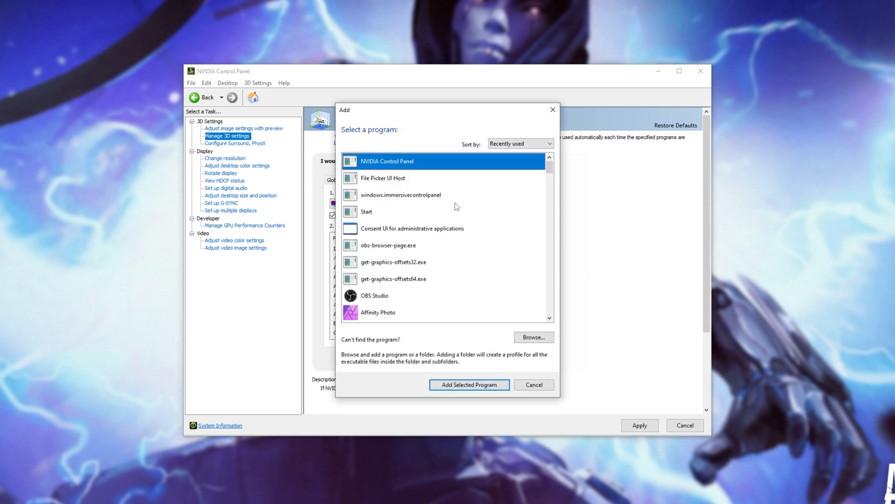
scroll(down, 3)
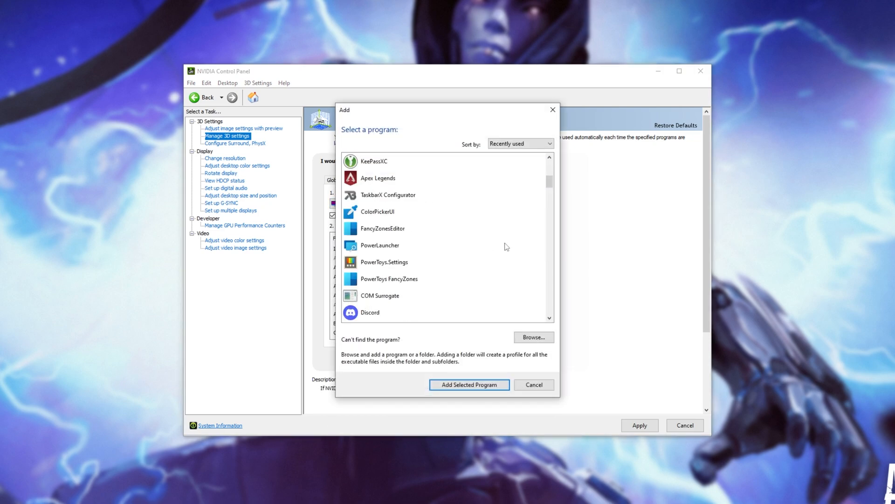
click(377, 178)
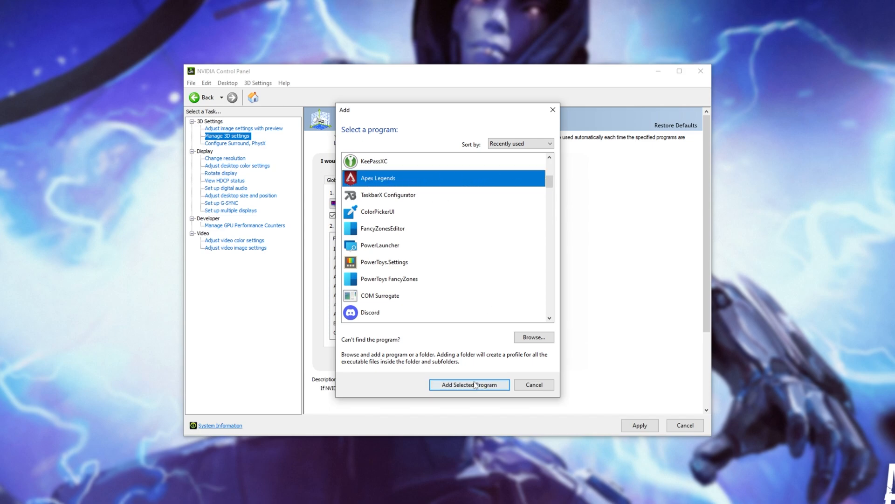
click(468, 384)
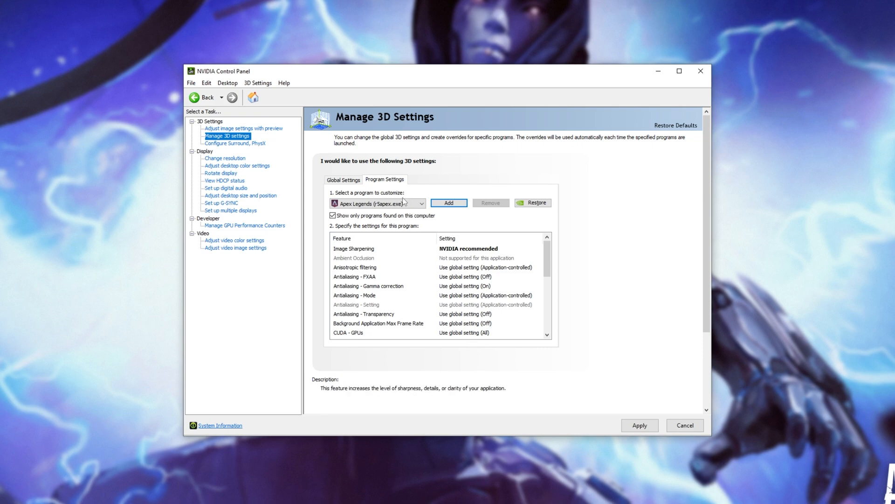
Step: Review the Apex Legends profile's 3D settings list, including CUDA - GPUs
click(353, 248)
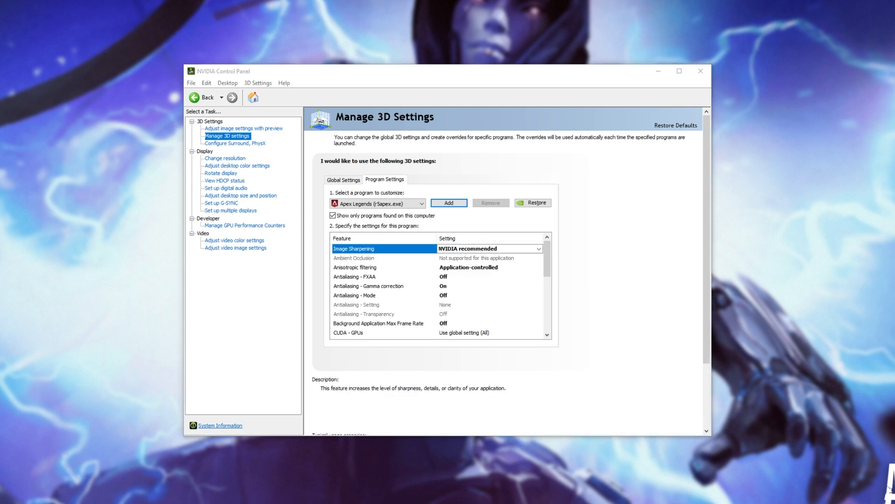
mouse_move(297, 265)
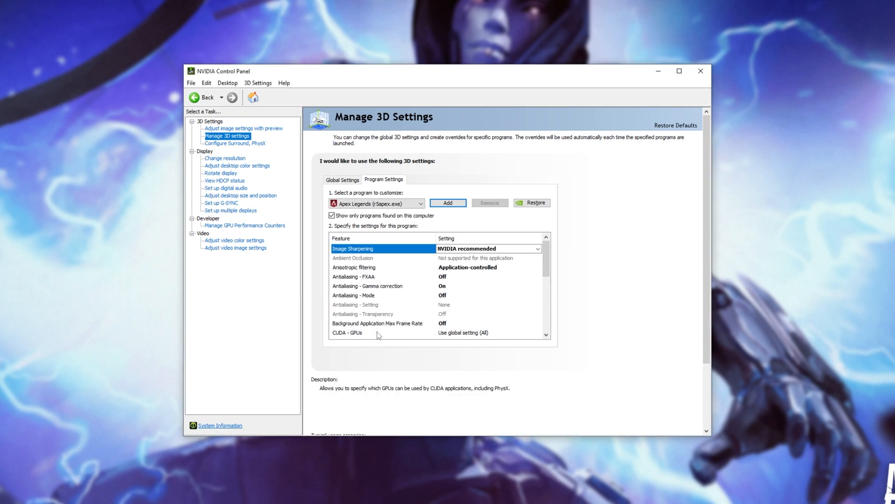
click(346, 333)
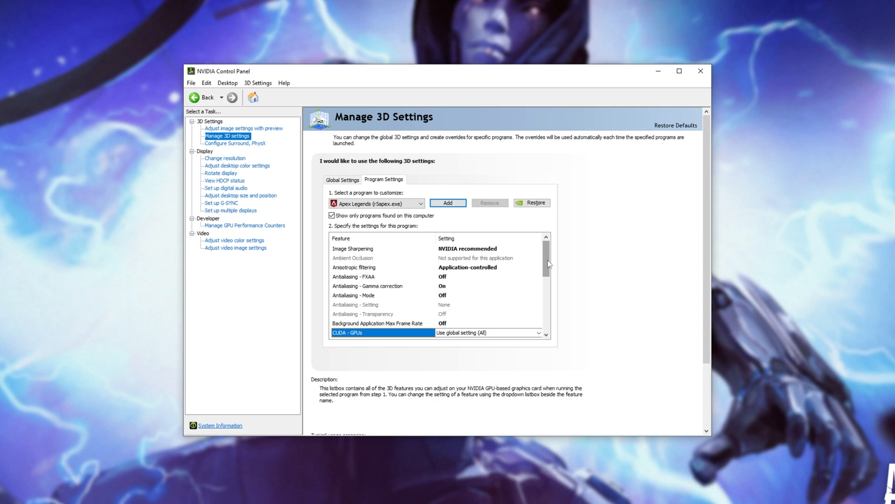
scroll(down, 3)
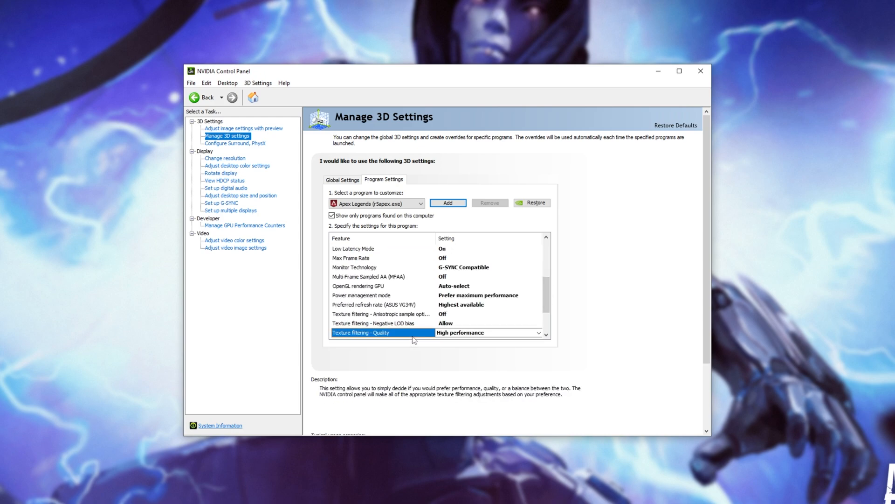
scroll(down, 3)
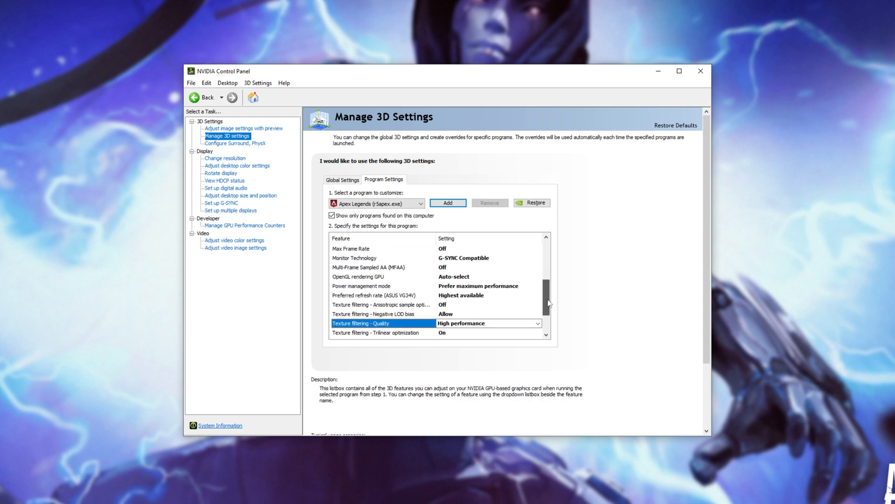
scroll(down, 3)
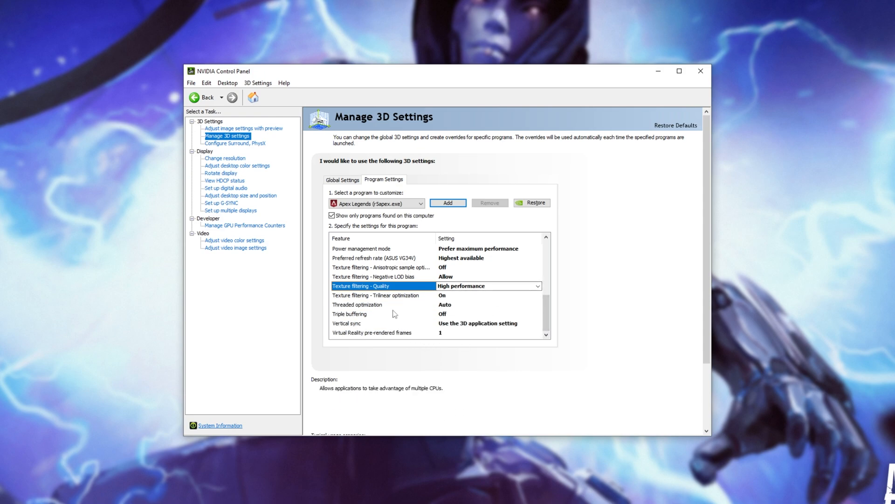
mouse_move(511, 314)
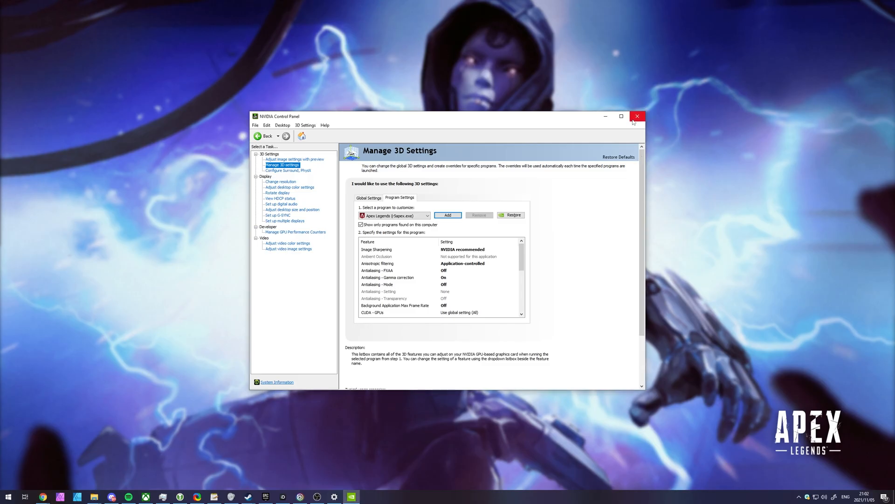
Step: Close the NVIDIA Control Panel and run Disk Cleanup as administrator on drive C:
click(638, 116)
text(disk)
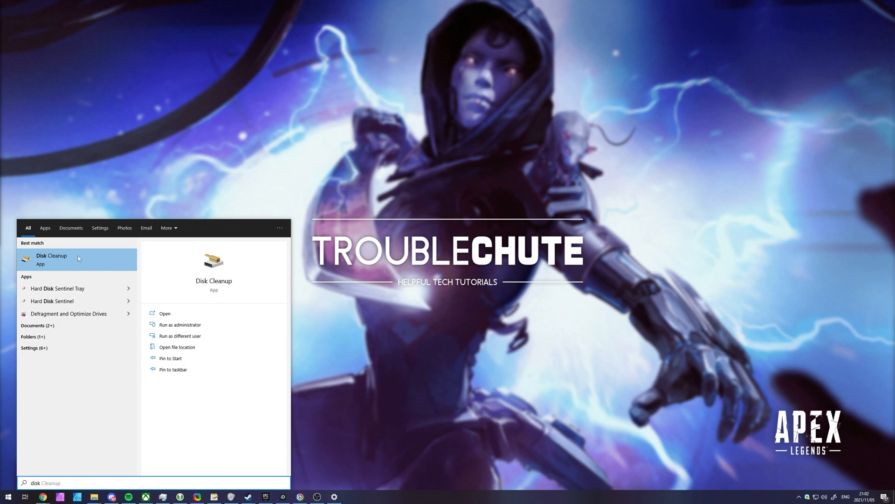
mouse_move(180, 325)
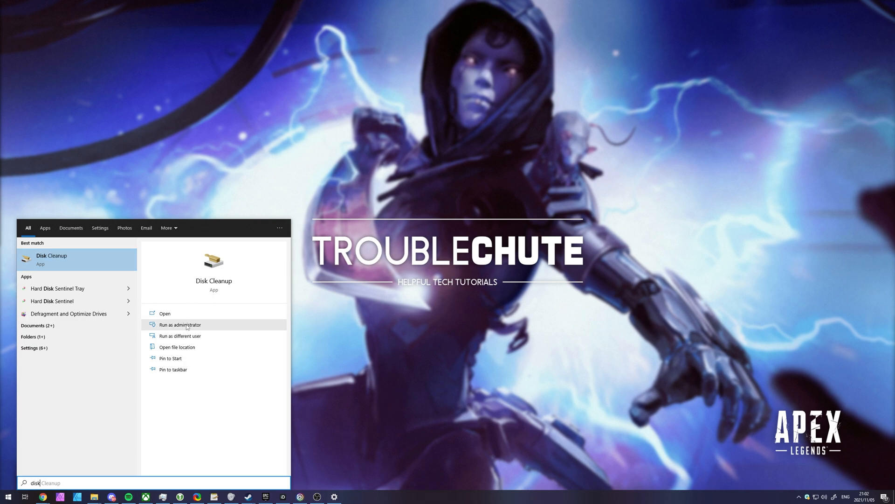
click(180, 325)
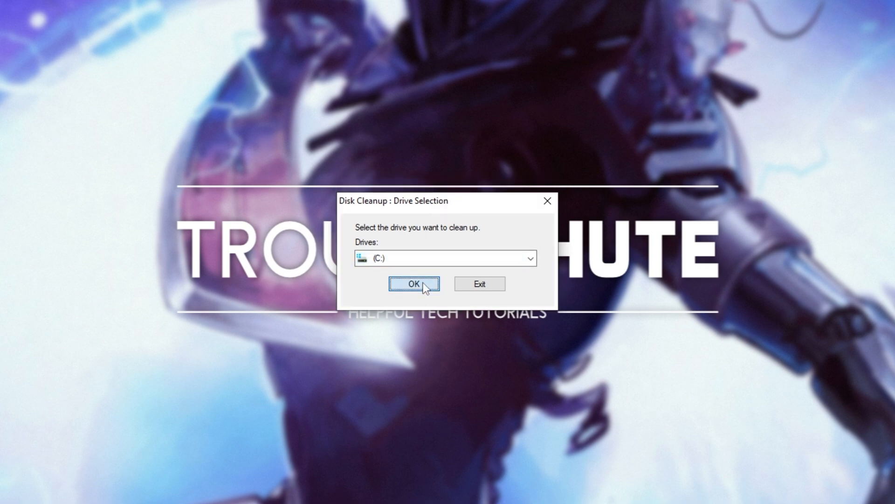
click(413, 284)
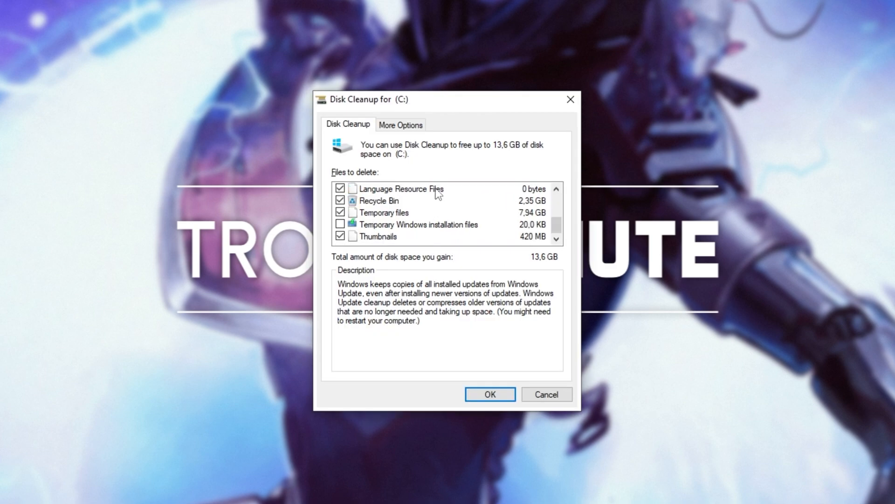
Step: Untick Recycle Bin and Thumbnails, tick Temporary Windows installation files, and delete
click(341, 201)
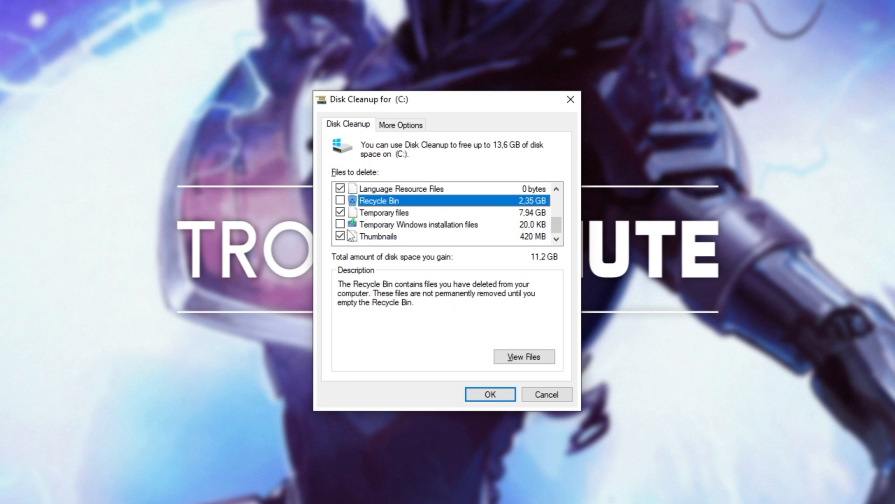
click(340, 224)
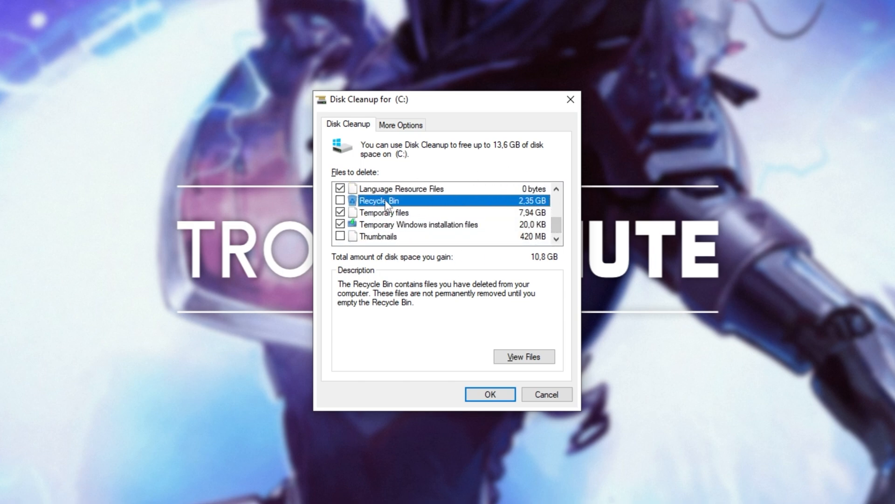
click(379, 236)
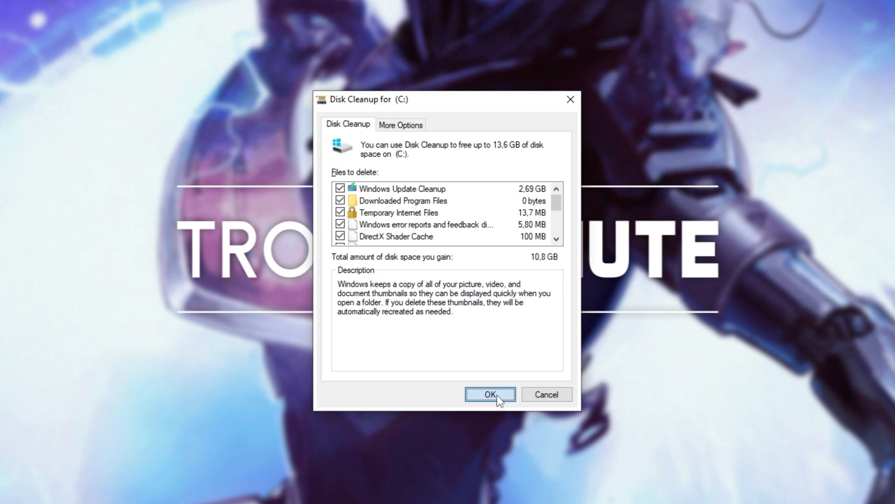
click(490, 394)
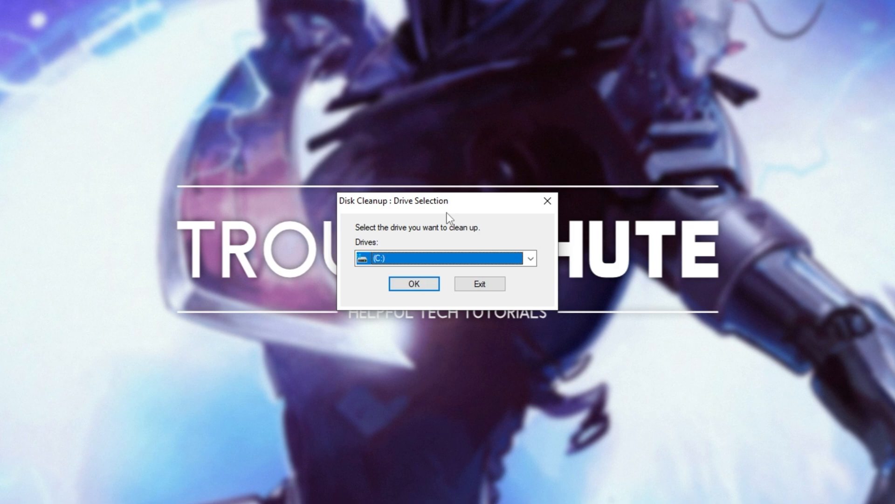
Step: Run Disk Cleanup on drive E: with only DirectX Shader Cache ticked
click(529, 258)
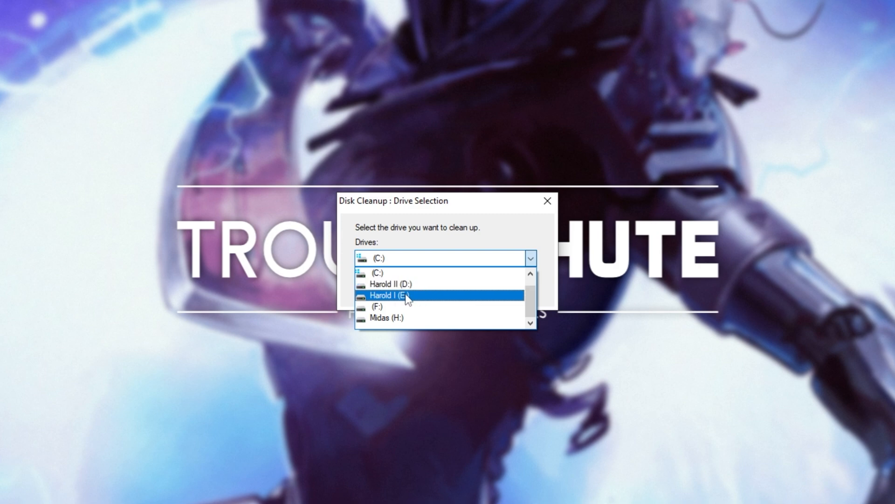
click(392, 296)
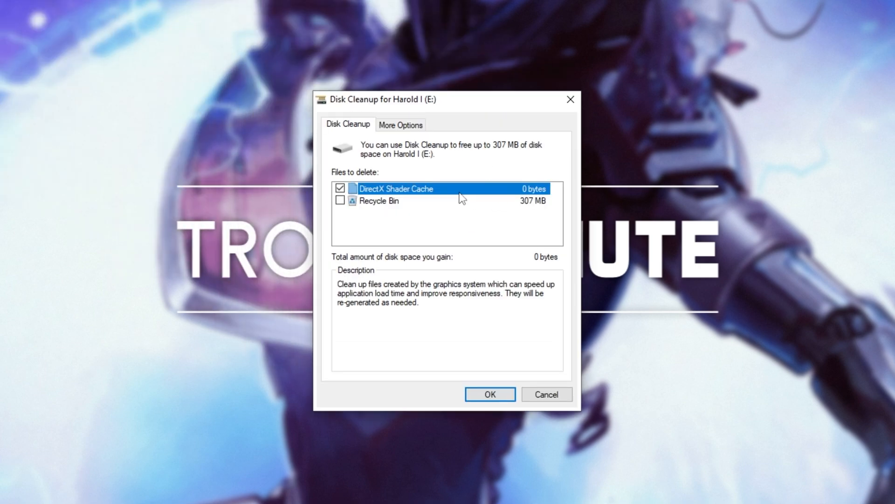
click(379, 201)
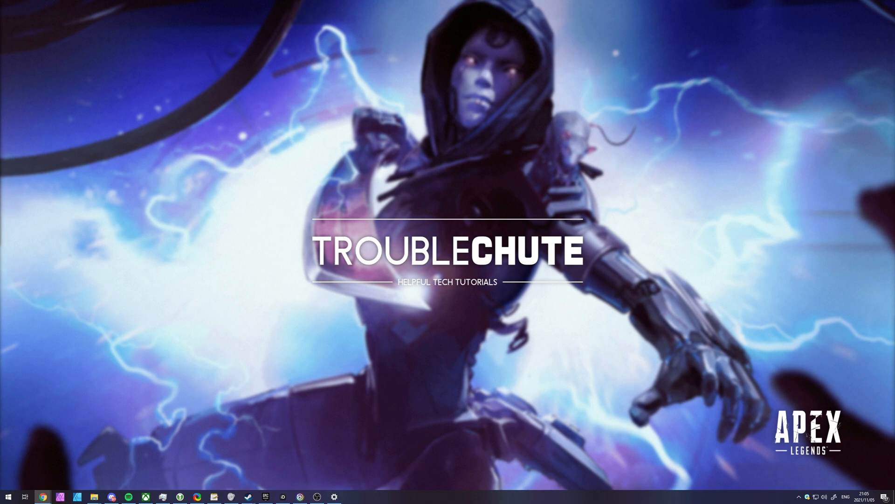
Step: Search Start for 'power plan' and open Choose a power plan
click(8, 496)
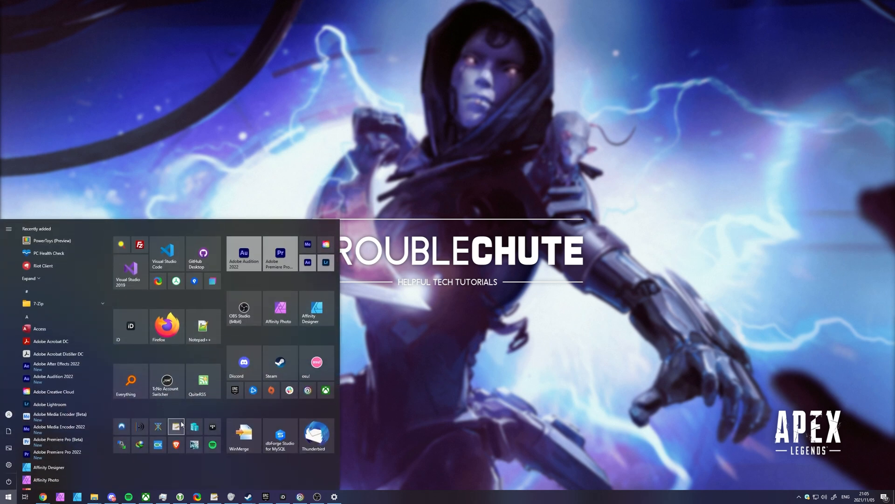
text(power plan)
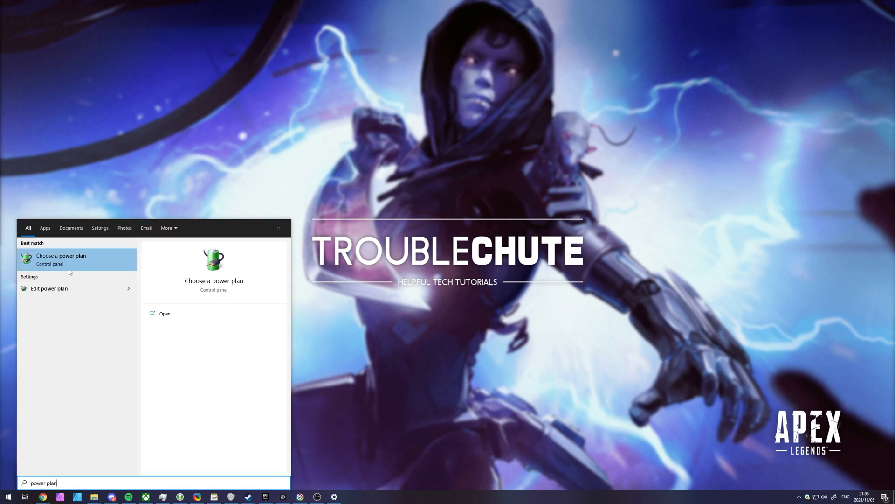
click(61, 259)
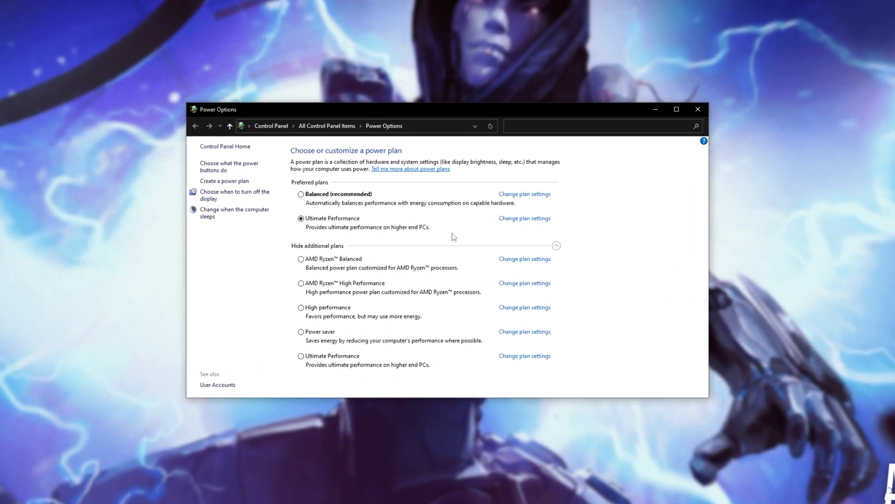
mouse_move(357, 228)
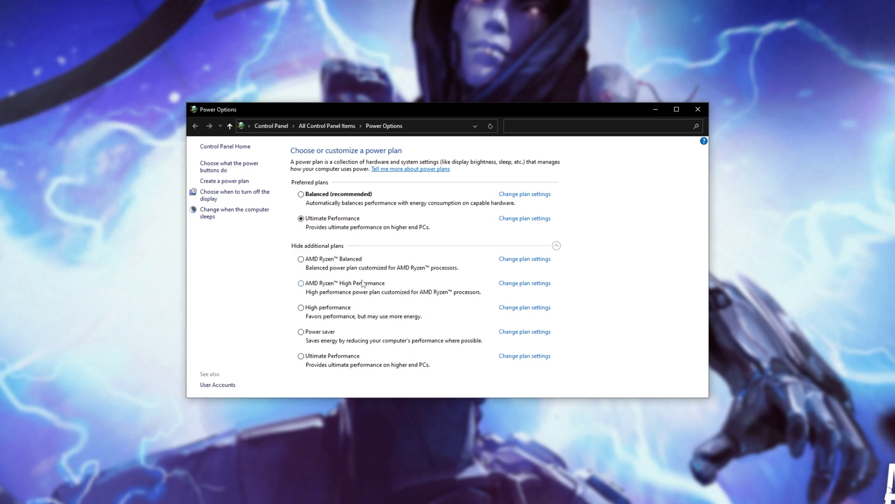
mouse_move(363, 283)
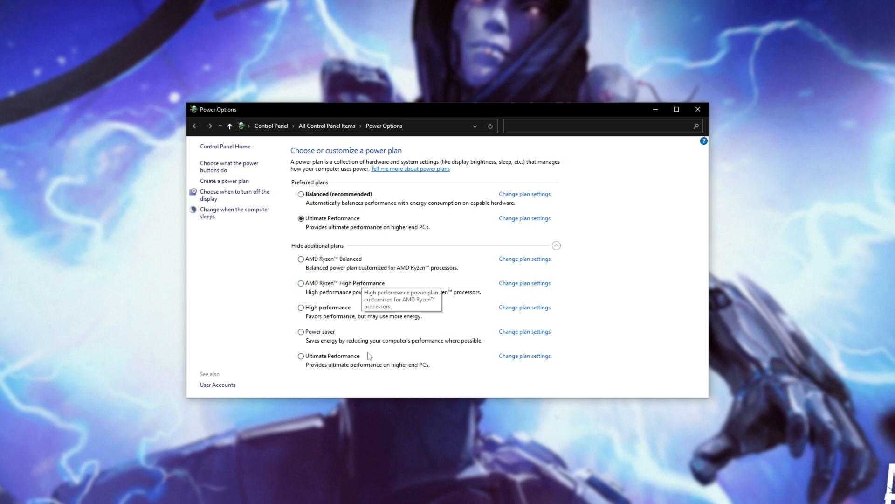
mouse_move(602, 253)
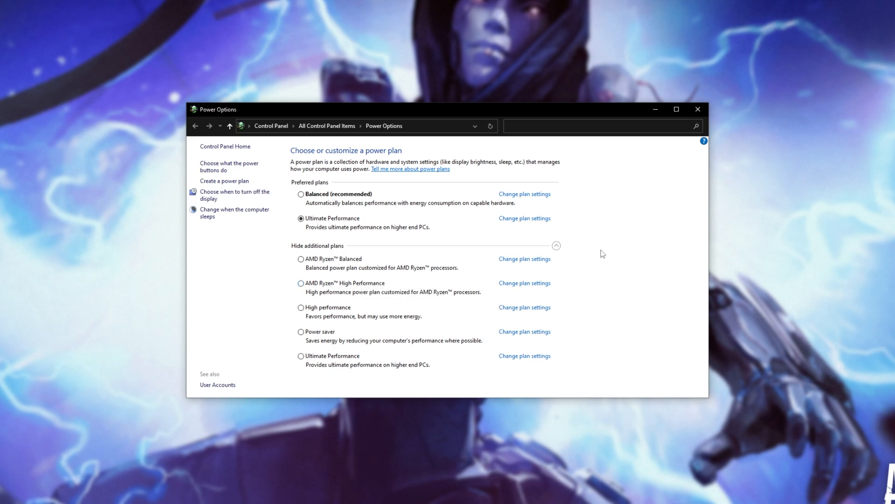
mouse_move(359, 206)
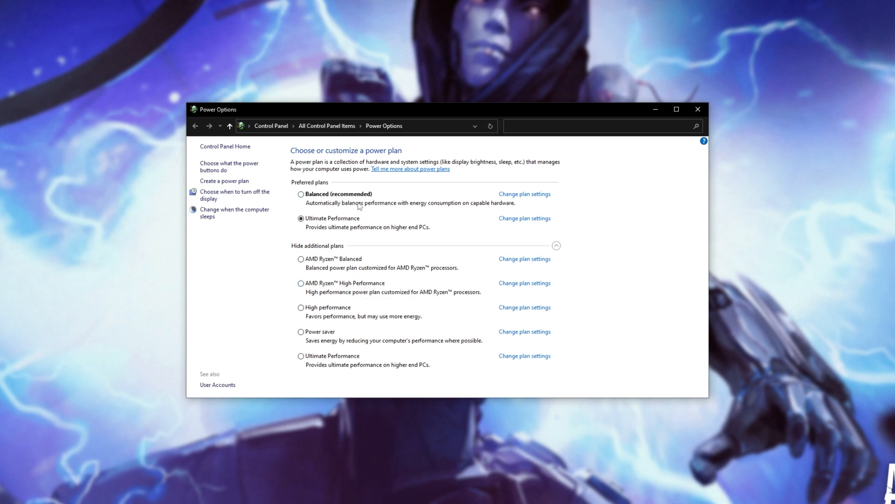
mouse_move(403, 339)
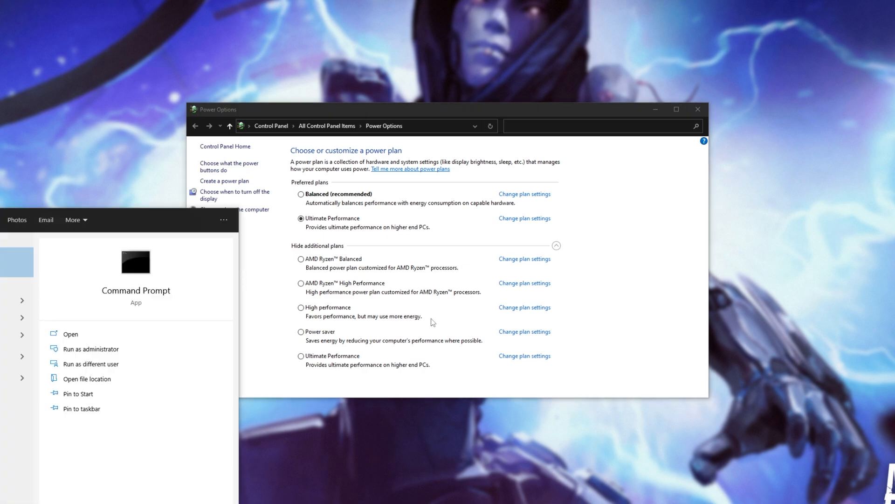
mouse_move(106, 349)
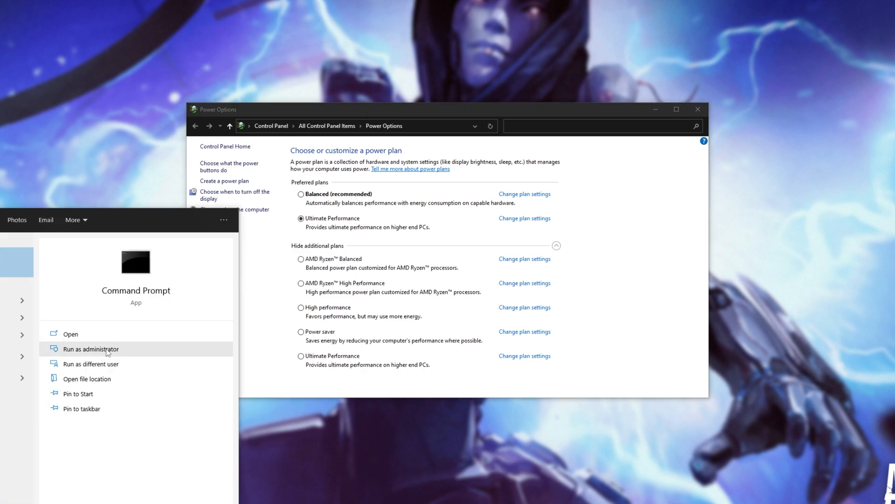
Step: Duplicate Ultimate Performance from an admin Command Prompt and open the active plan's settings
click(90, 349)
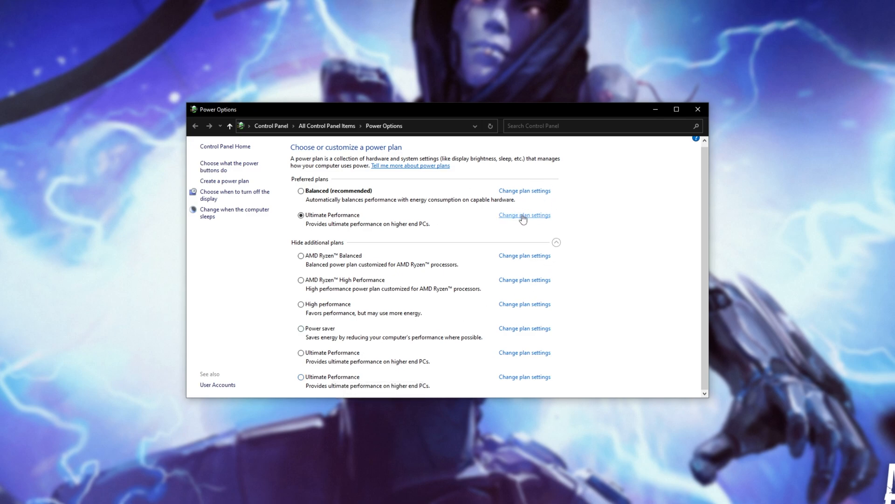
click(523, 214)
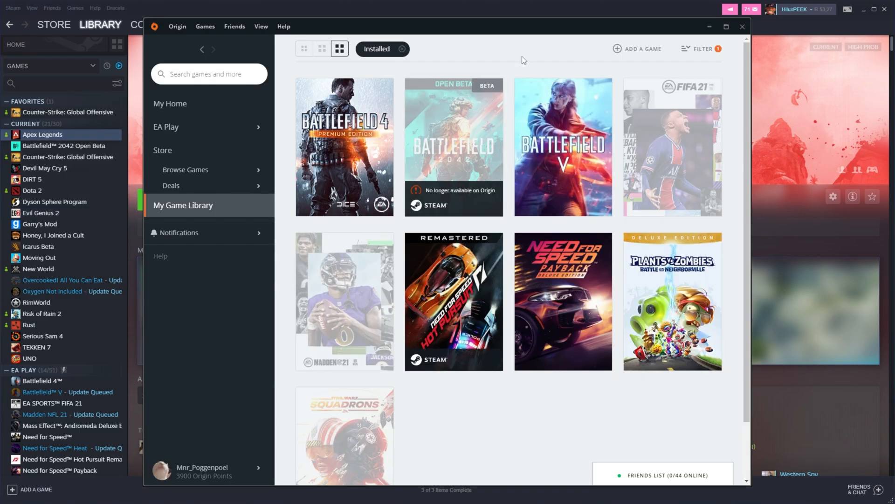
right_click(345, 147)
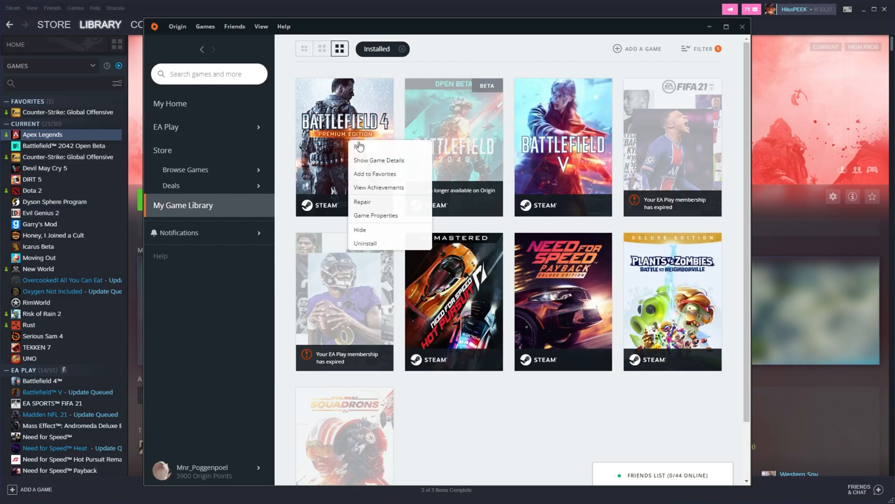
click(376, 215)
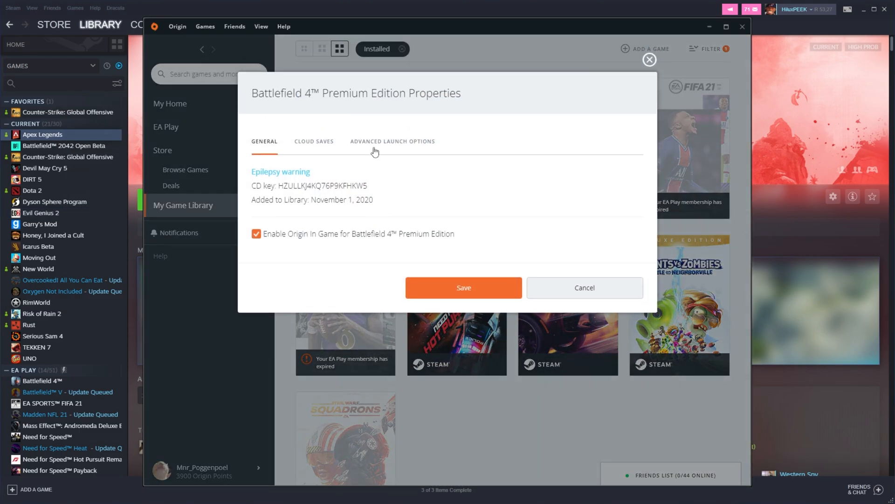
click(393, 141)
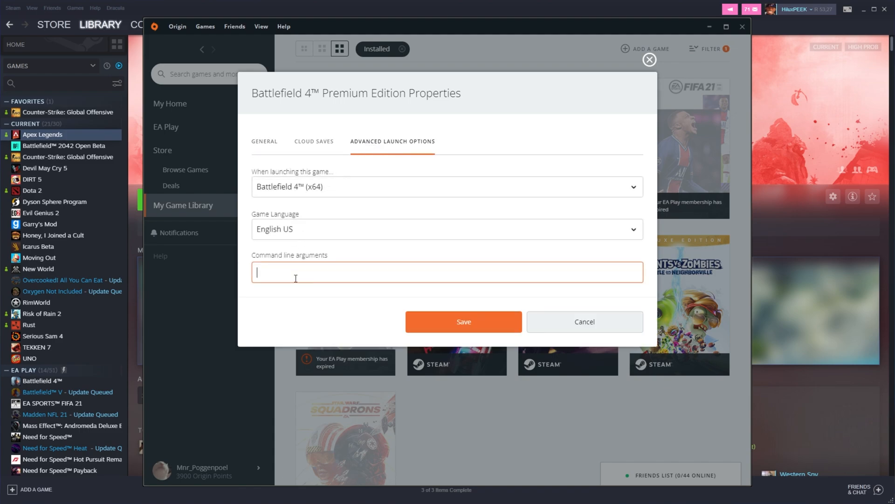
mouse_move(421, 234)
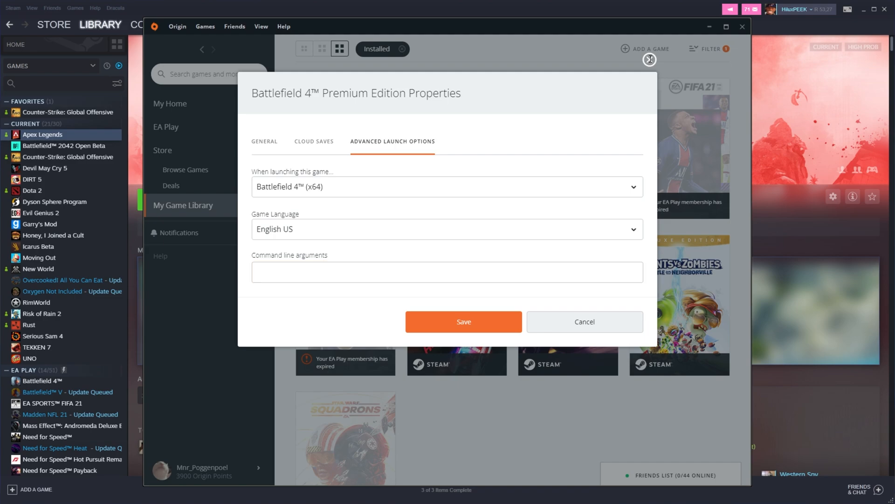
click(584, 321)
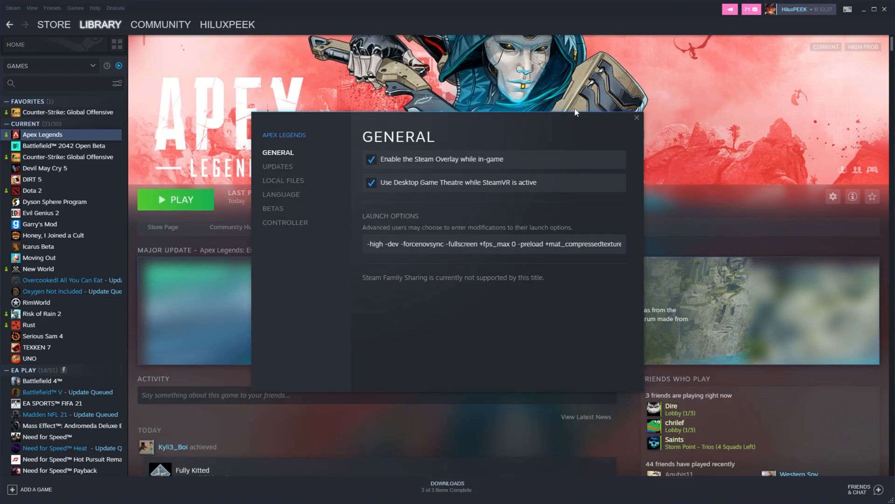
mouse_move(444, 290)
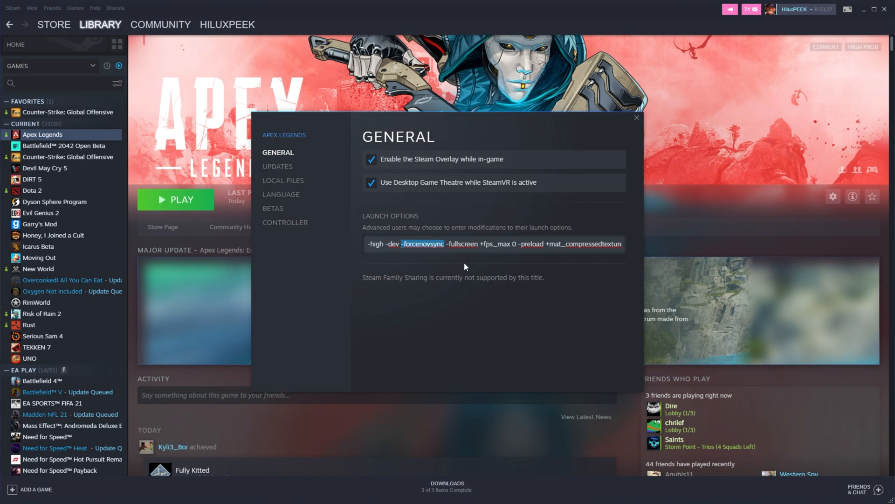
Step: Remove -threads 6 and append +mat_compressedtextures 1 +cl_ragdoll_collide 0 -console to launch options
double_click(462, 244)
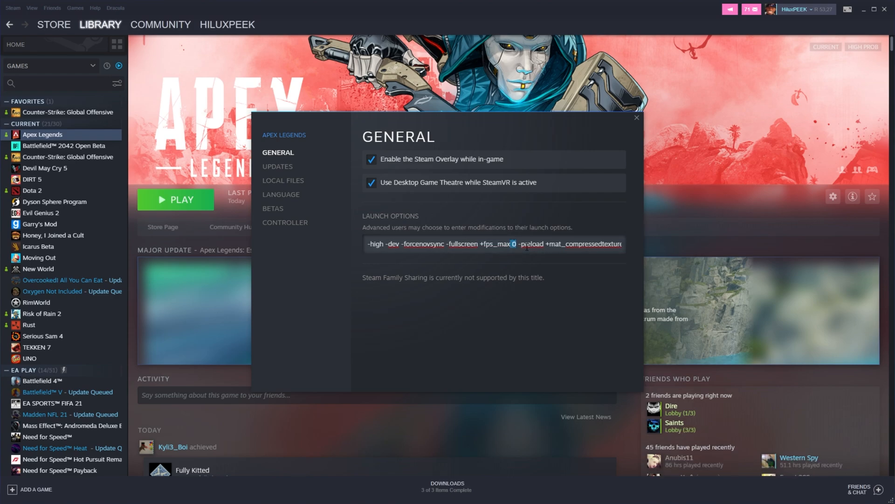
text(6 -)
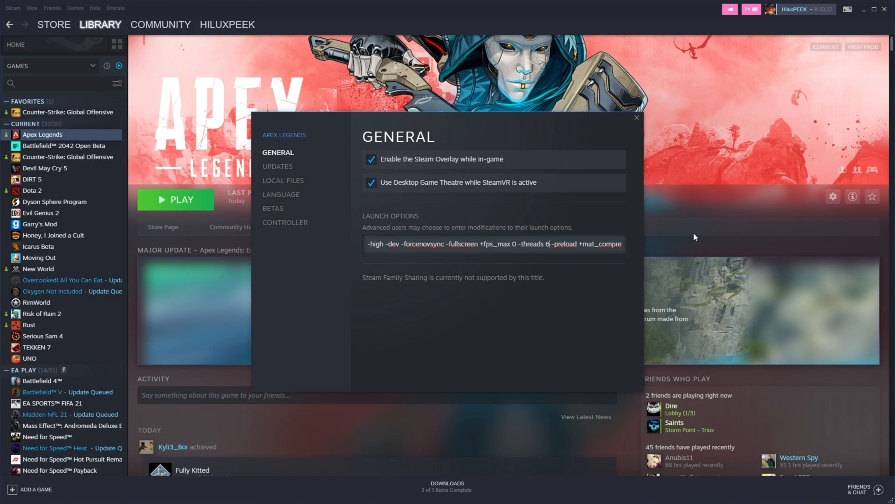
double_click(534, 244)
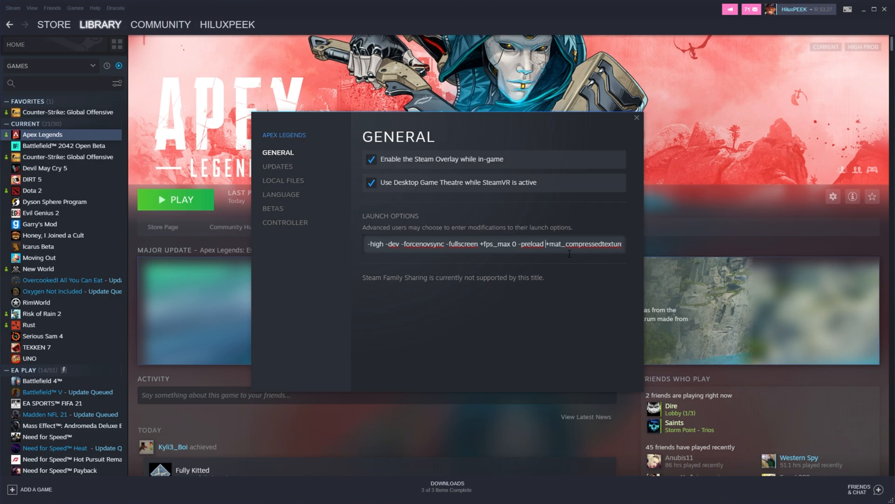
text(+cl_ragdoll_collide 0 -console)
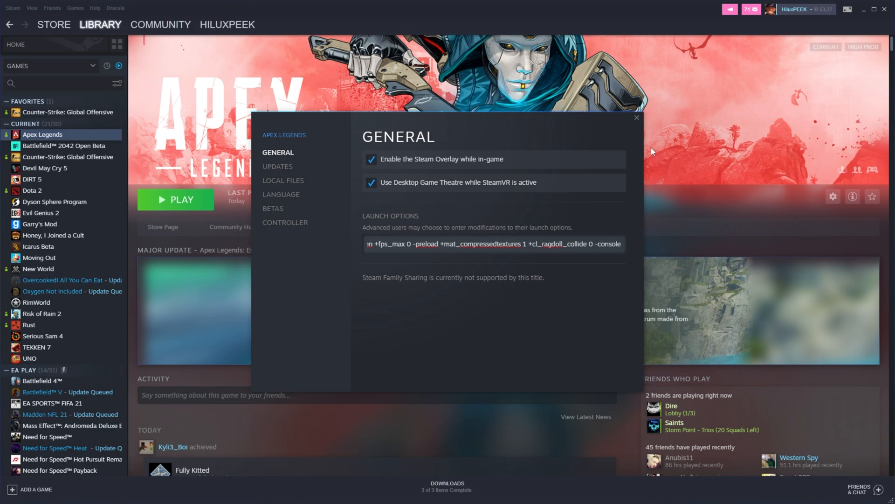
Step: Close Apex Legends' Properties and press PLAY to launch the game
click(636, 118)
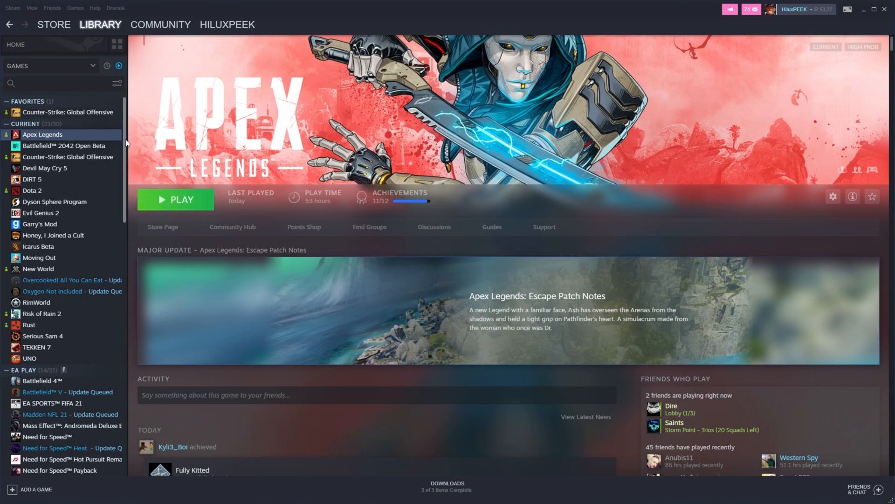
mouse_move(370, 156)
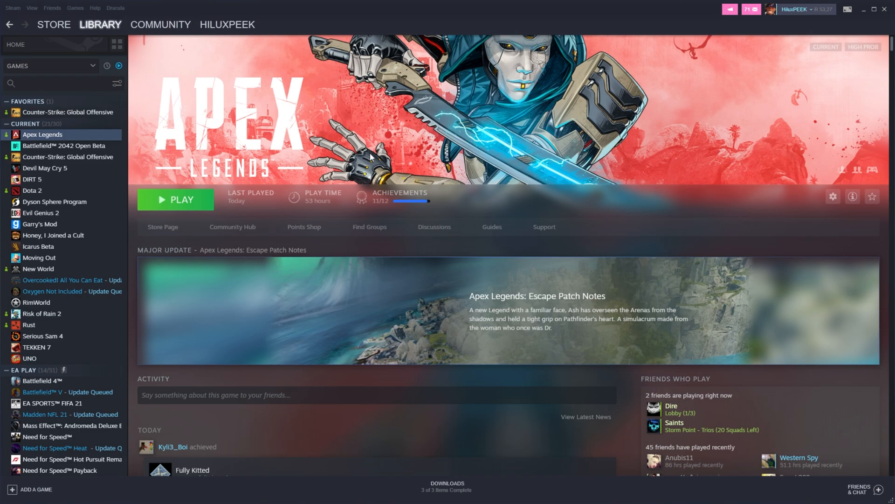
click(176, 200)
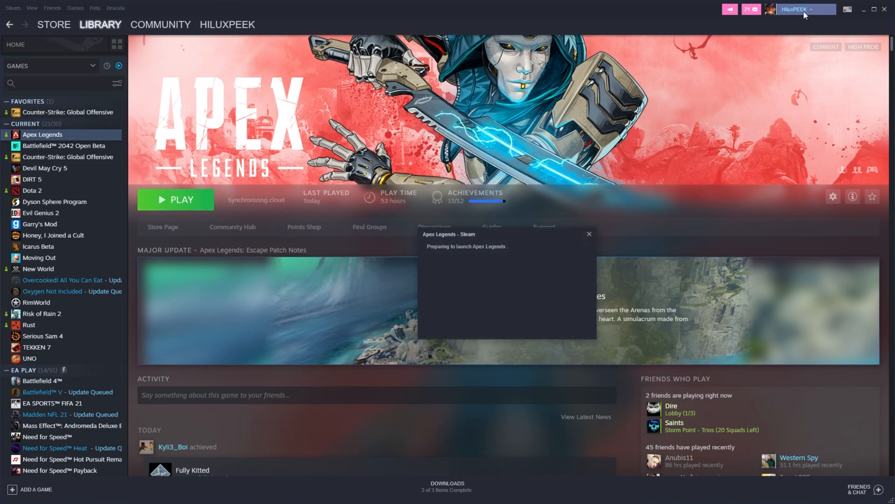
click(176, 199)
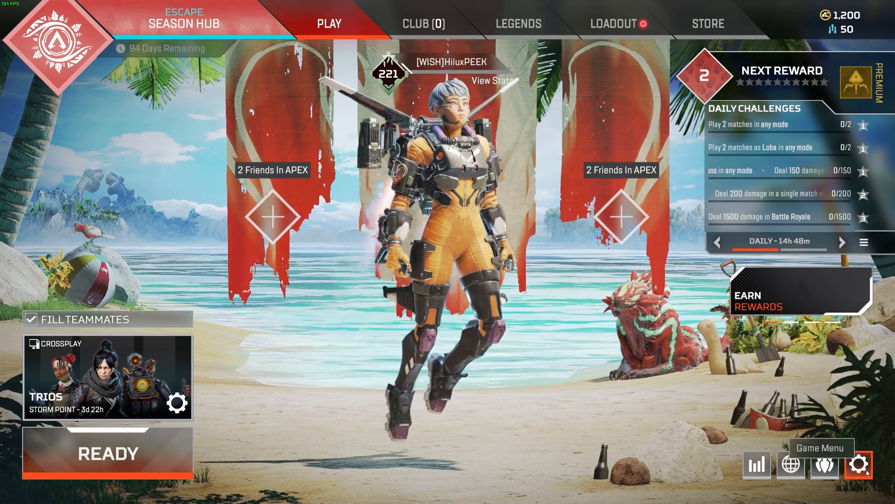
Step: In Video settings, keep FOV at 90 and set Sprint View Shake to Minimal
click(860, 464)
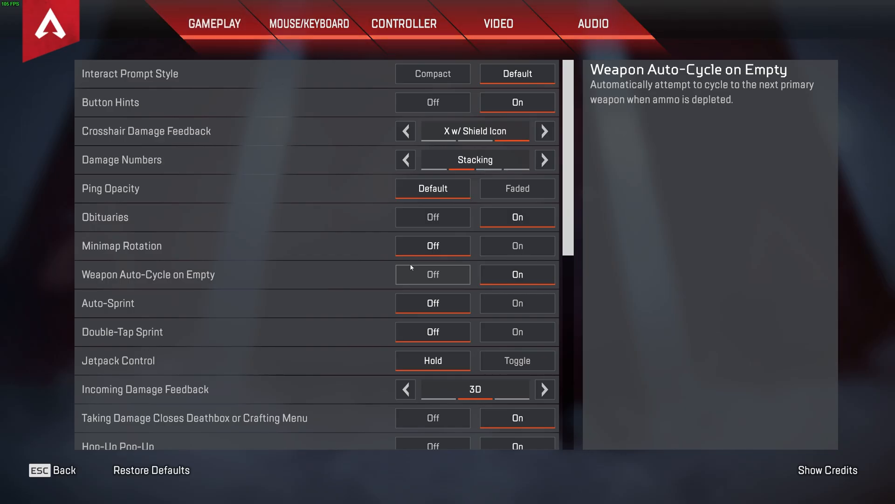
click(498, 24)
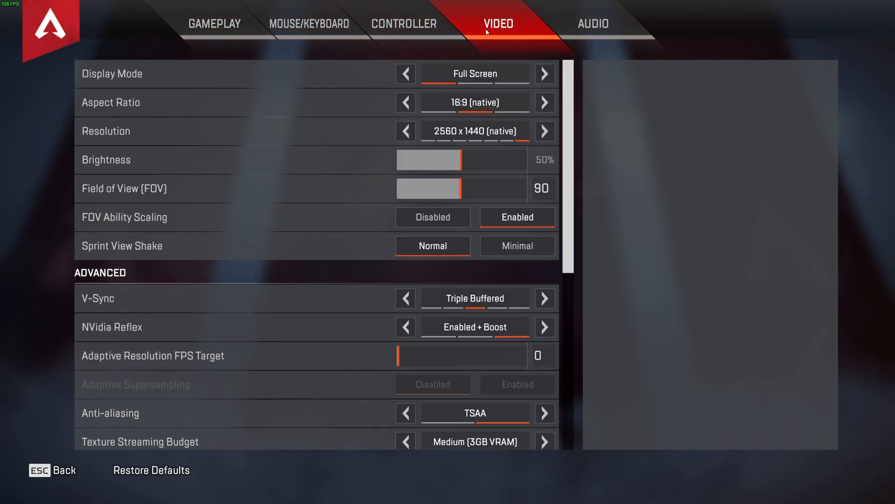
mouse_move(114, 73)
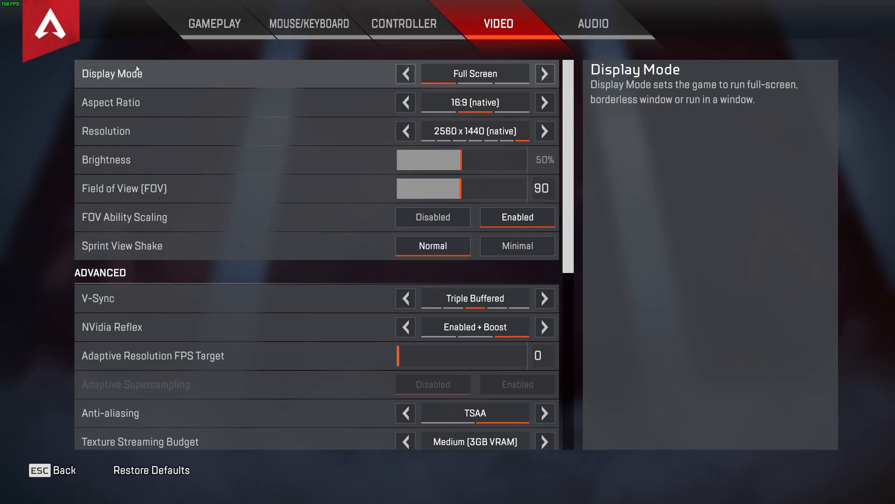
mouse_move(500, 74)
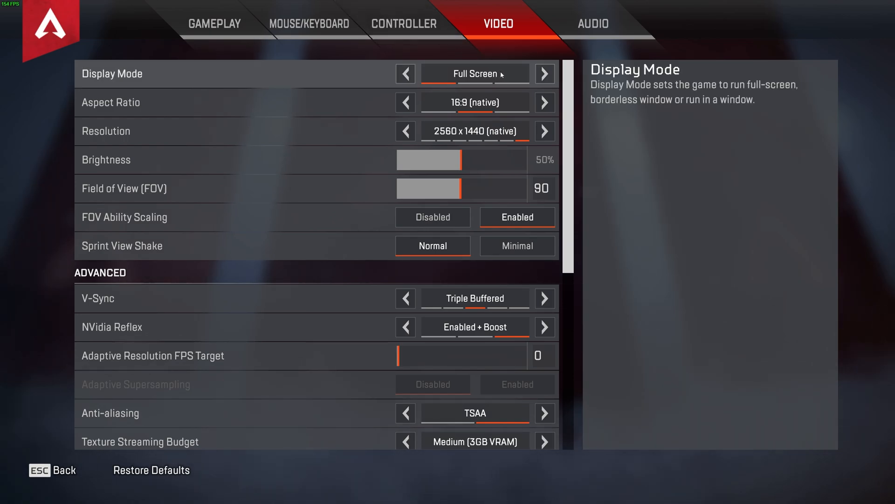
mouse_move(475, 102)
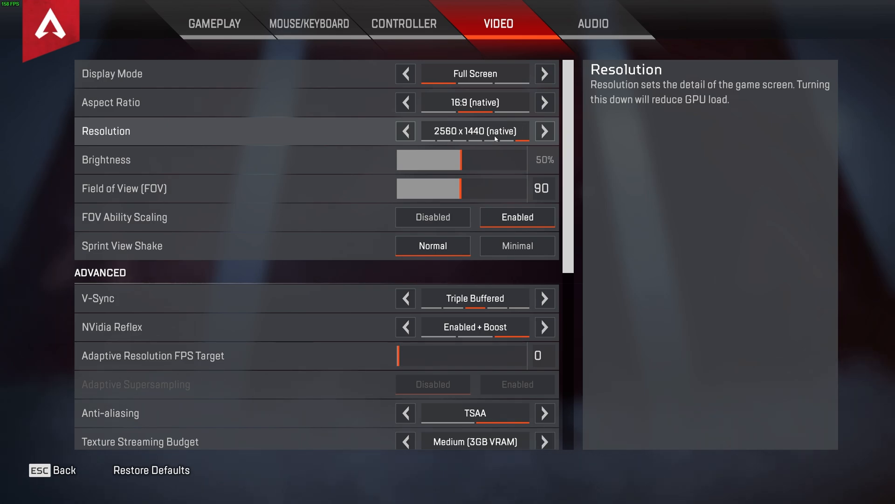
mouse_move(494, 139)
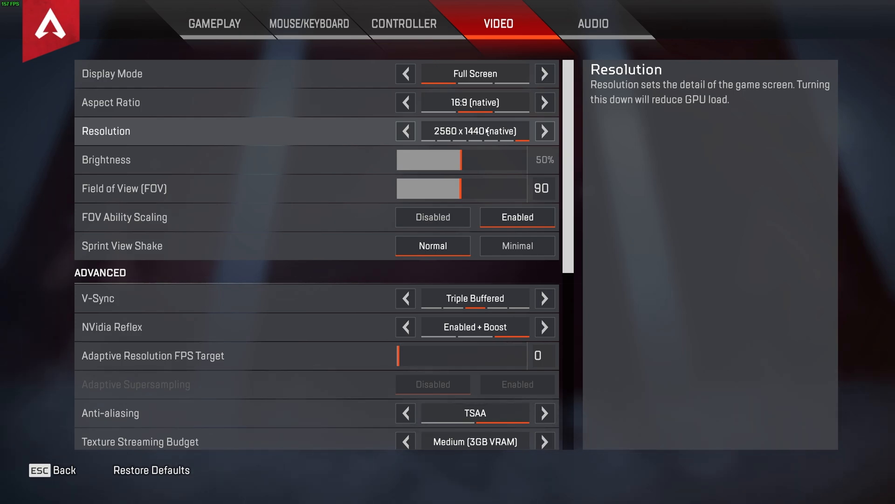
mouse_move(473, 160)
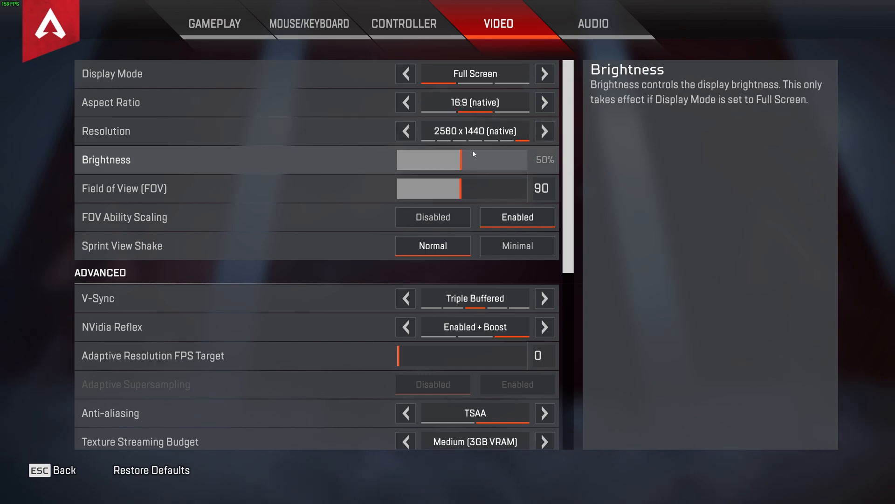
mouse_move(462, 188)
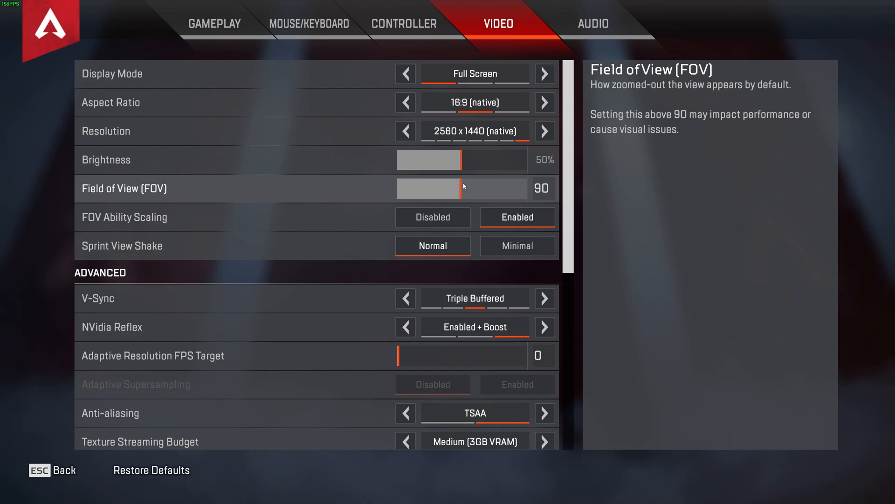
drag(448, 189, 526, 188)
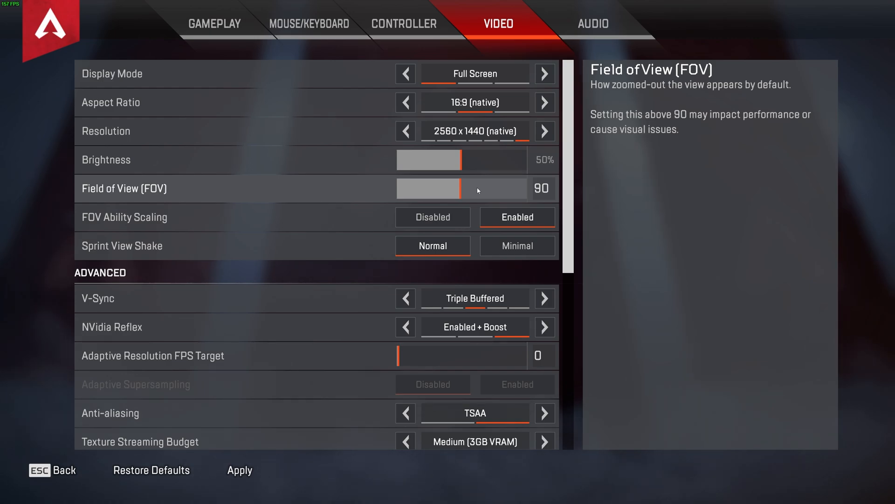
mouse_move(517, 217)
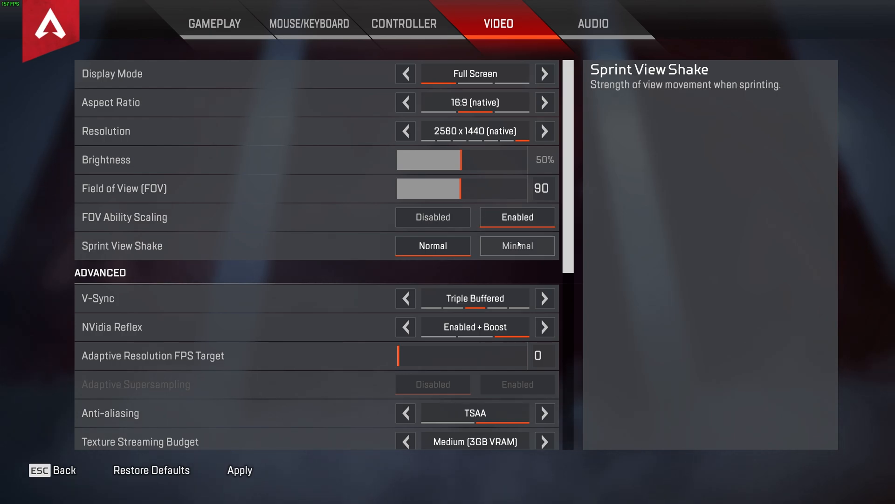
click(517, 246)
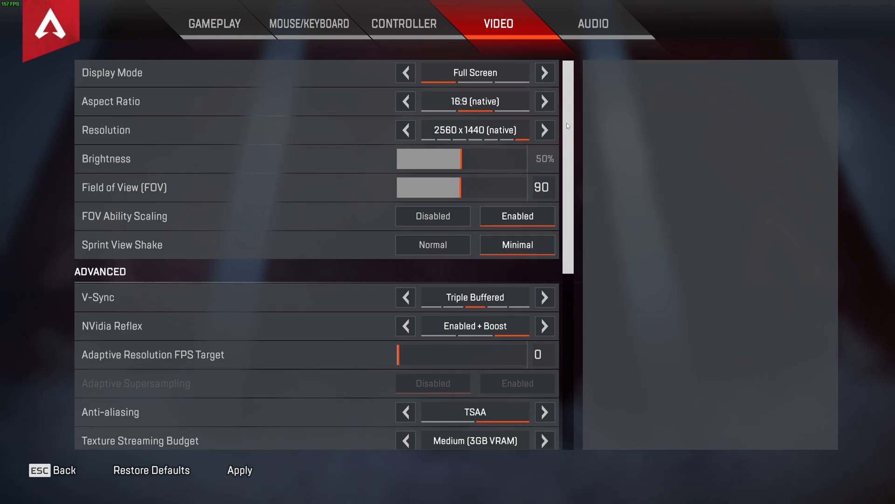
Step: Set V-Sync to Disabled and NVidia Reflex to Enabled without Boost
scroll(down, 3)
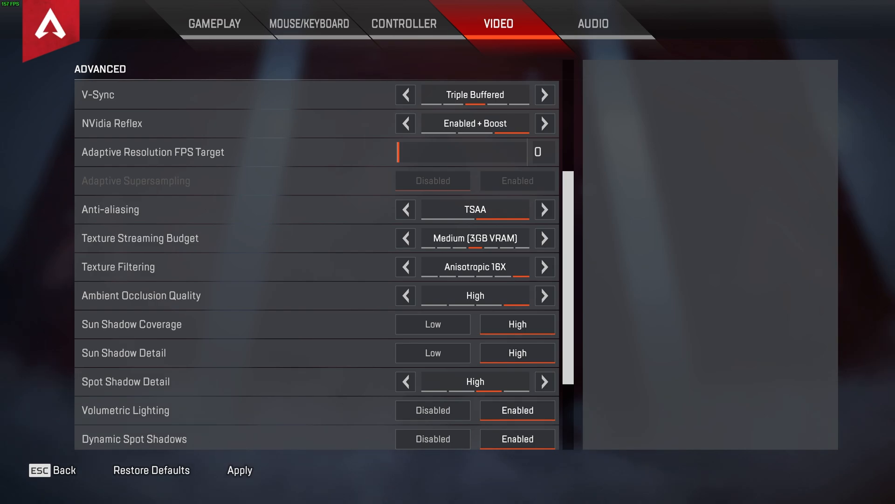
mouse_move(406, 91)
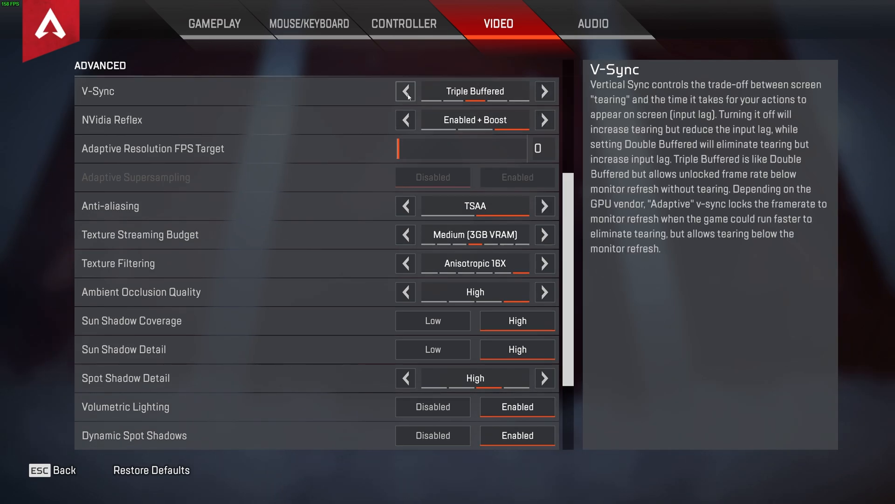
click(405, 91)
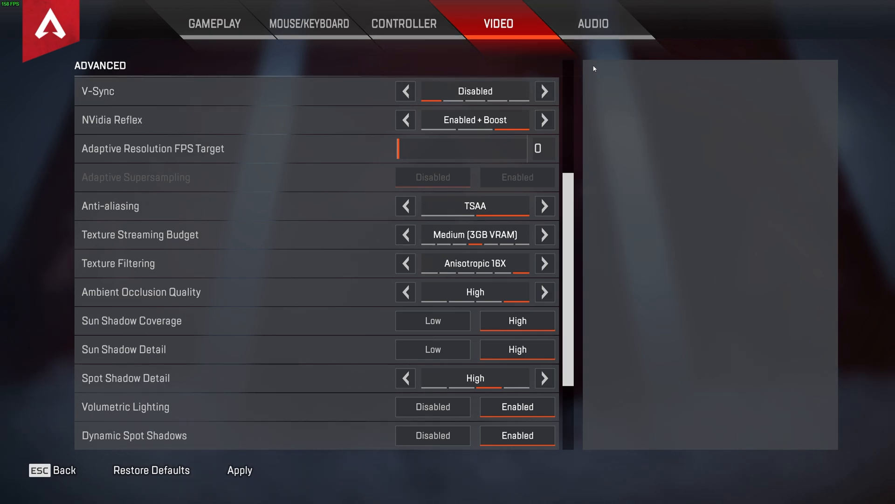
mouse_move(570, 129)
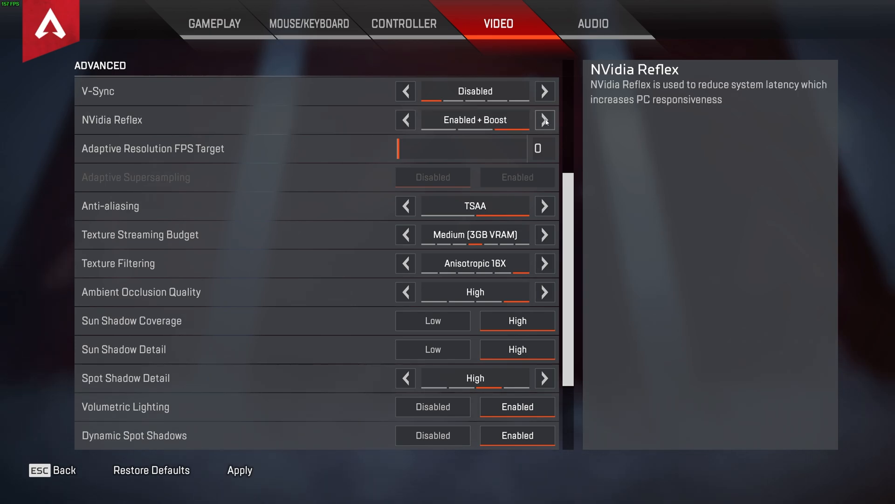
click(406, 120)
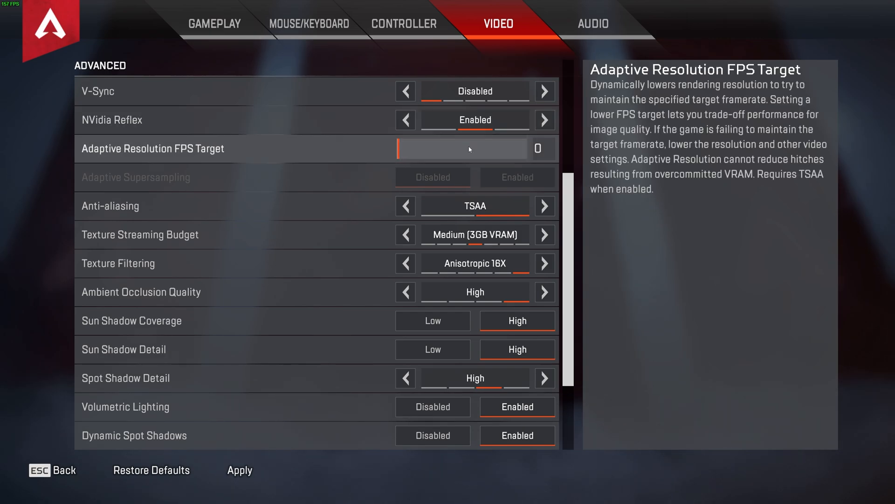
mouse_move(501, 151)
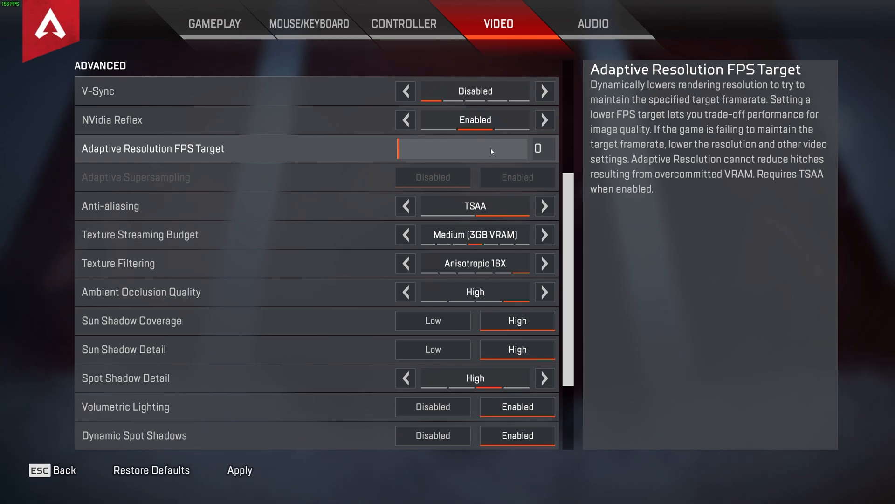
mouse_move(394, 148)
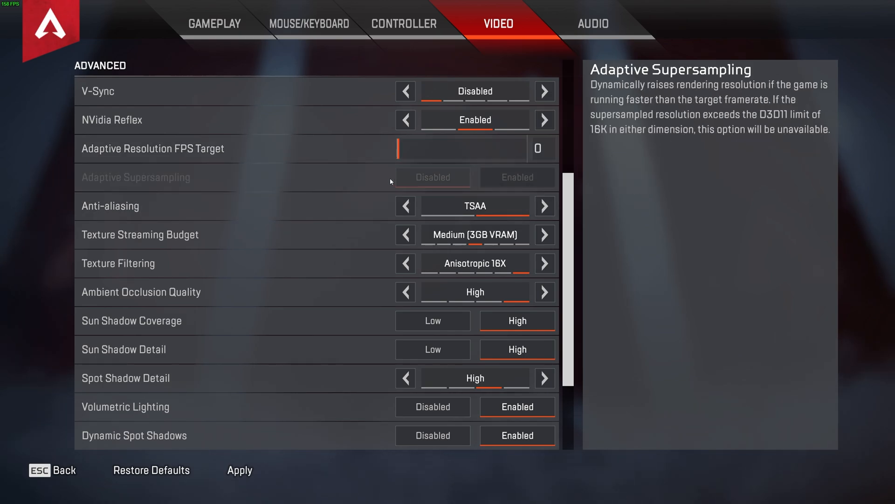
Step: Set anti-aliasing to TSAA, Texture Streaming Budget to Insane (8GB VRAM), Ambient Occlusion Disabled
scroll(down, 3)
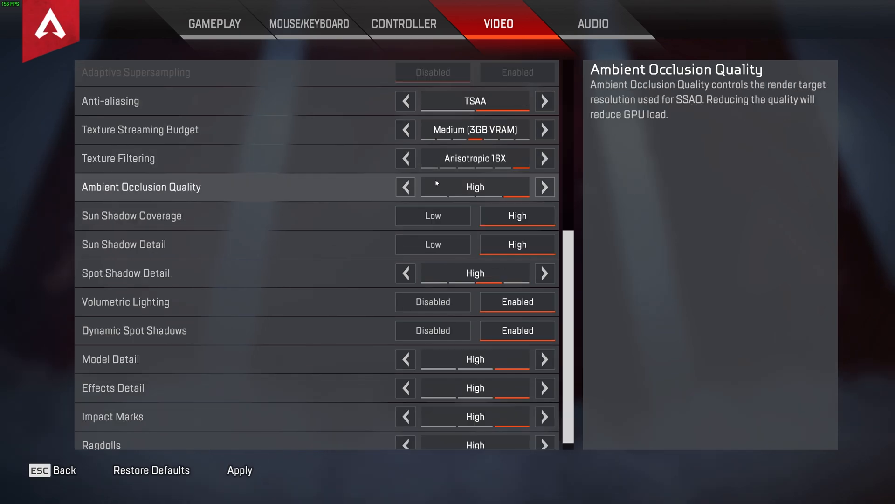
click(404, 102)
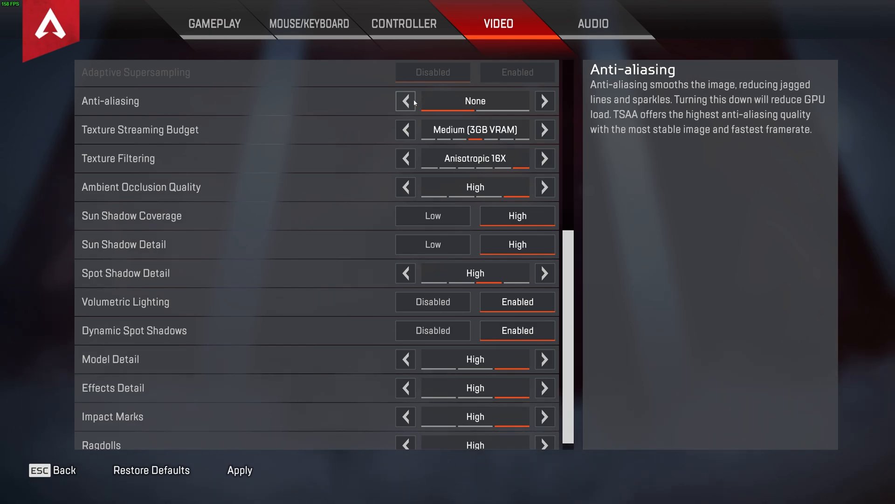
click(543, 101)
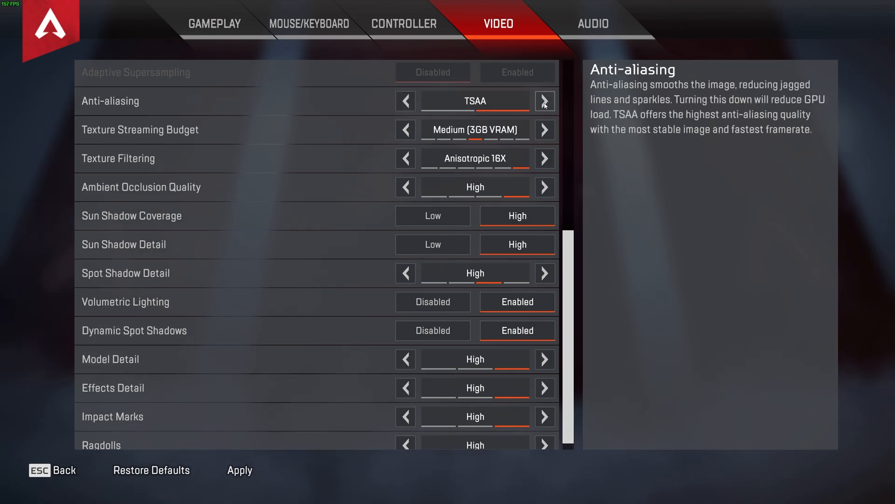
mouse_move(501, 138)
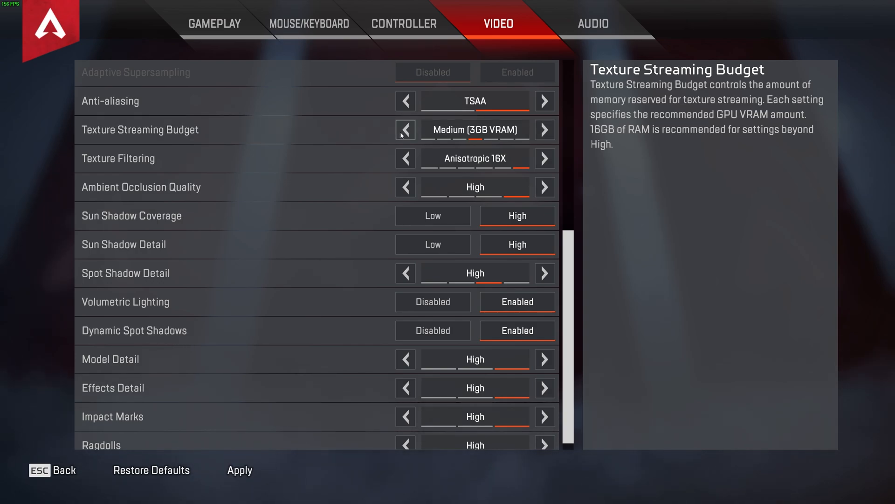
click(405, 130)
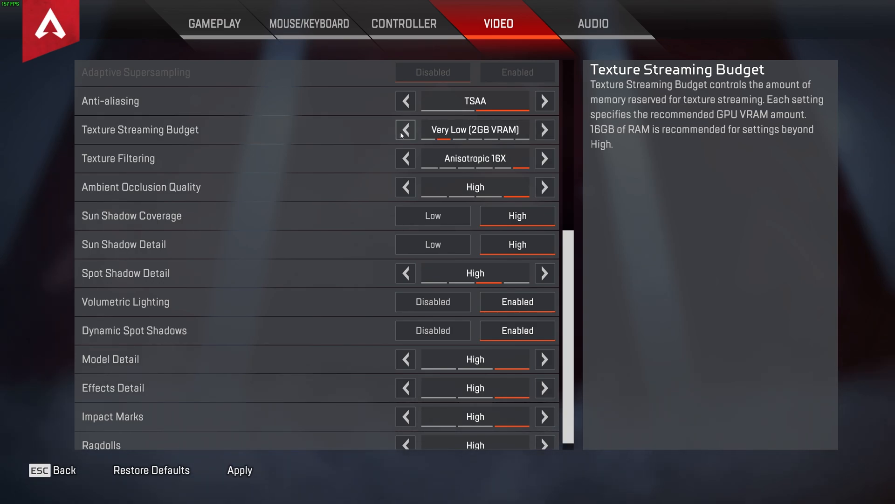
click(542, 130)
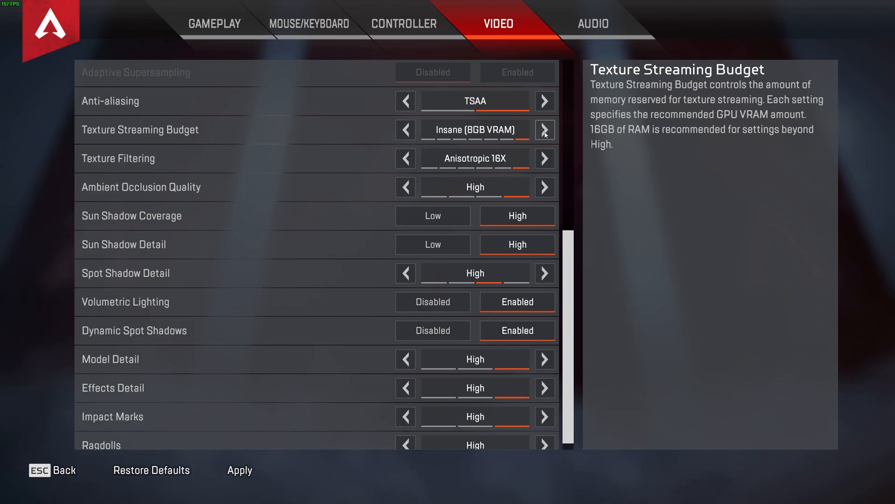
mouse_move(543, 158)
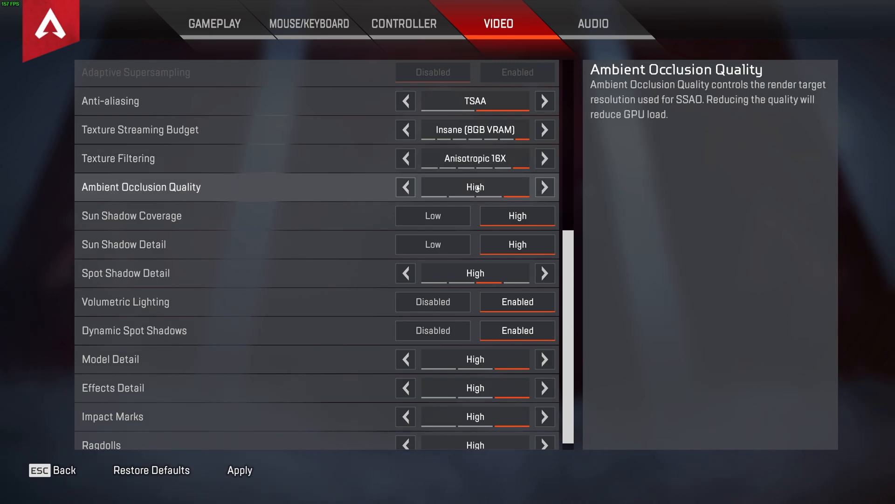
mouse_move(420, 188)
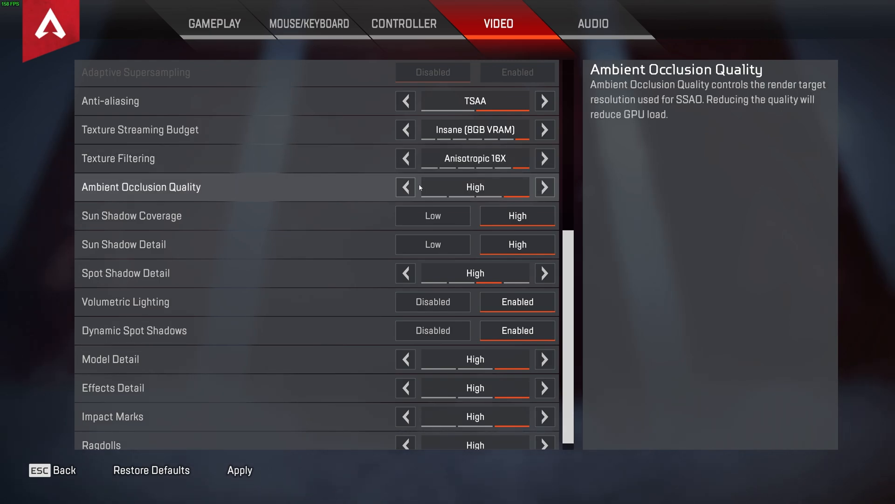
click(405, 186)
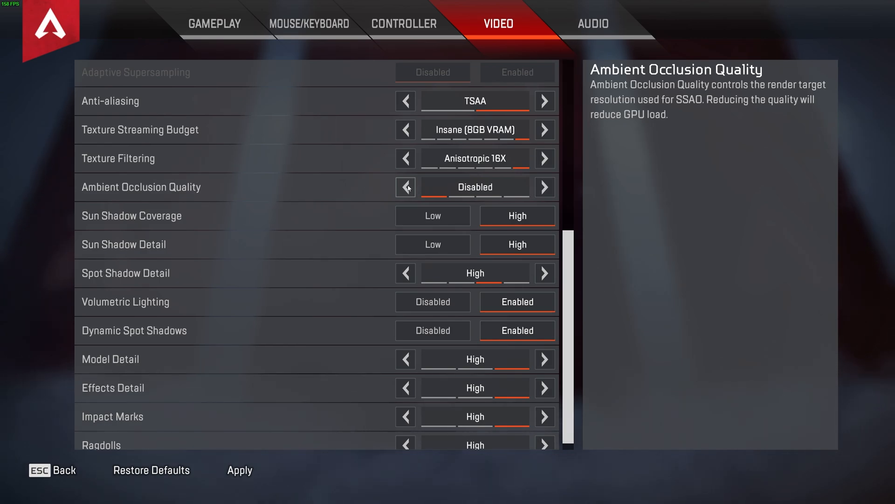
mouse_move(364, 210)
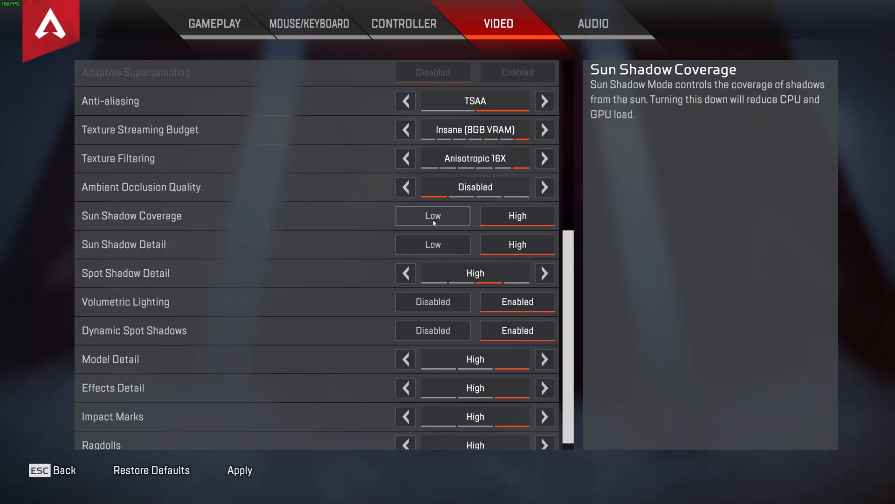
mouse_move(433, 244)
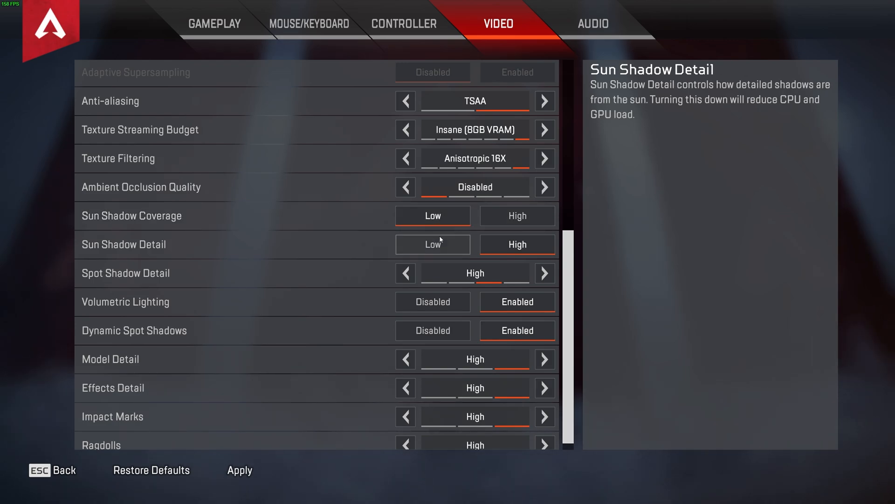
Step: Set Sun Shadow Detail to Low; disable Spot Shadow Detail, Volumetric Lighting, Dynamic Spot Shadows
click(432, 243)
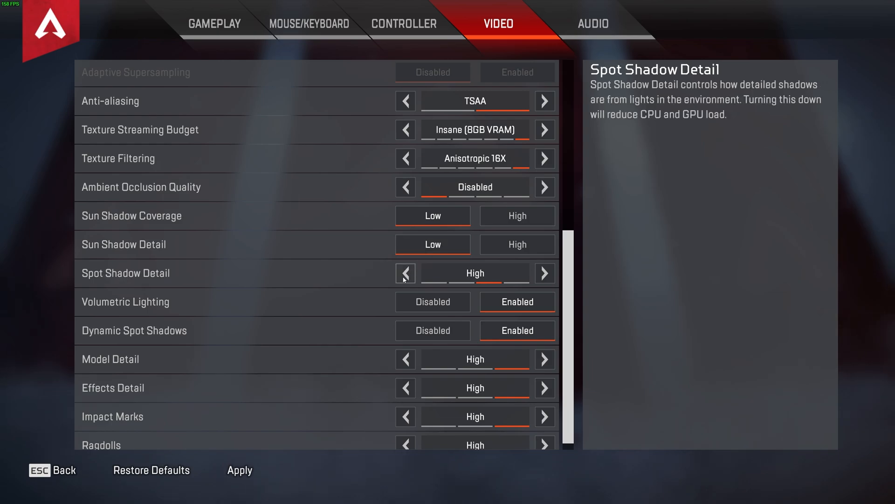
click(405, 272)
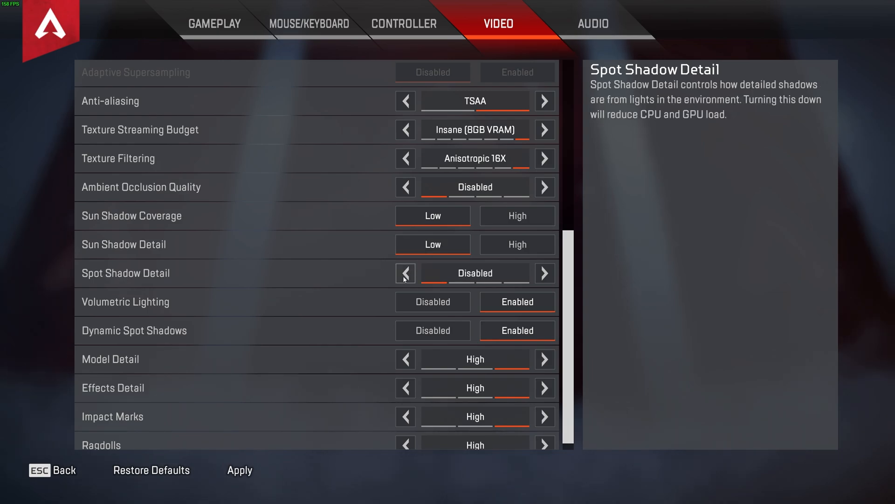
click(432, 302)
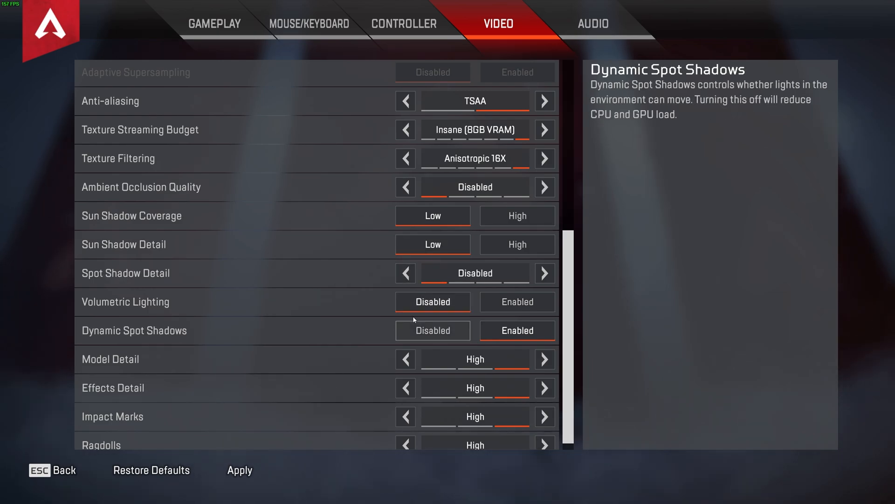
click(433, 330)
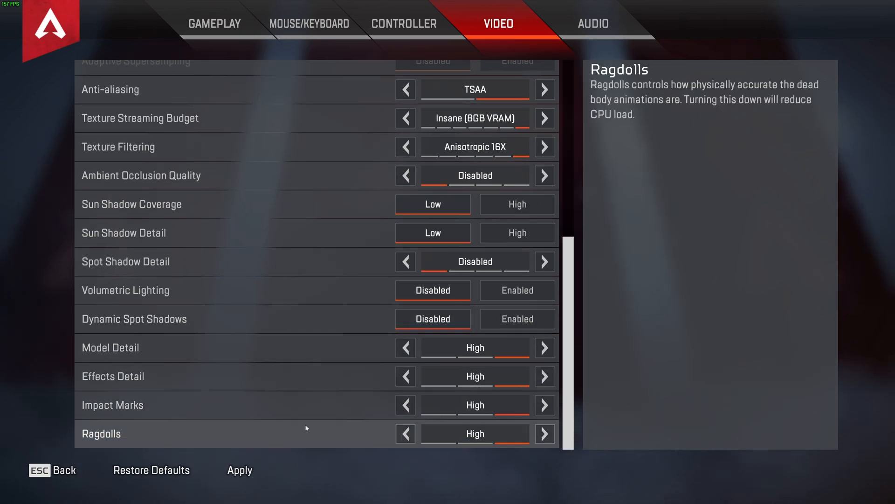
mouse_move(314, 361)
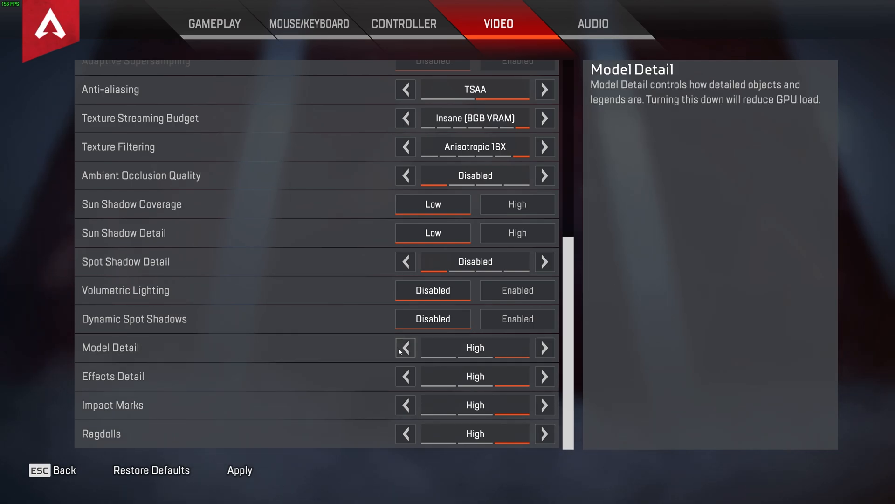
Step: Set Model Detail and Effects Detail to Medium and raise Impact Marks to Low
click(404, 376)
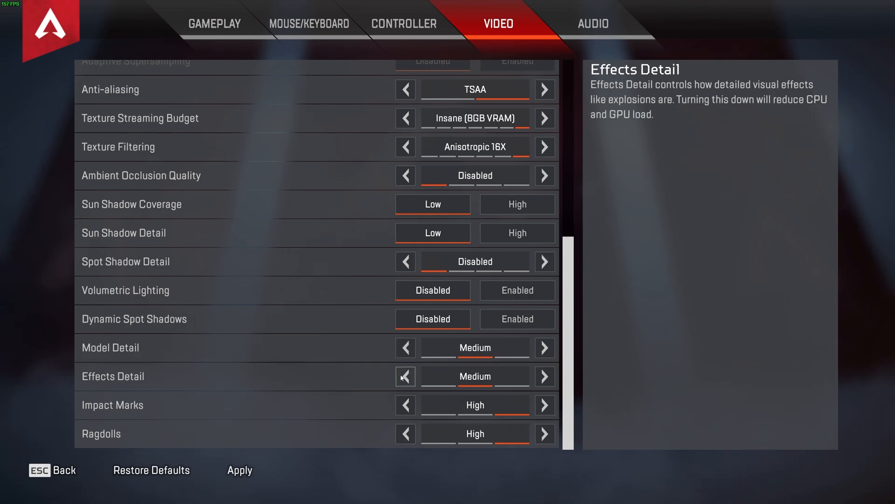
click(405, 376)
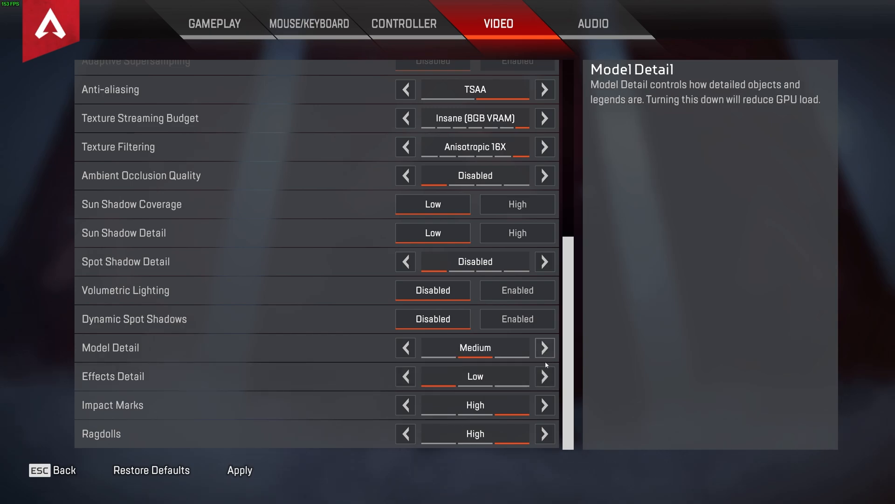
click(542, 376)
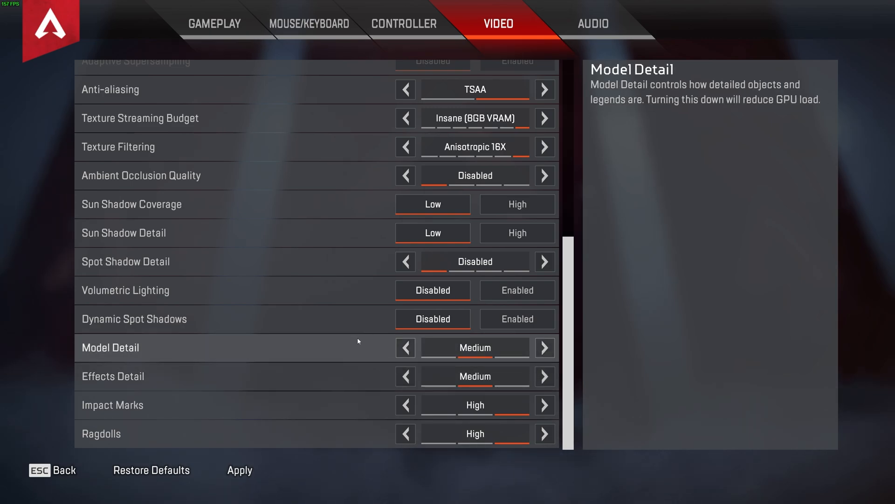
mouse_move(504, 366)
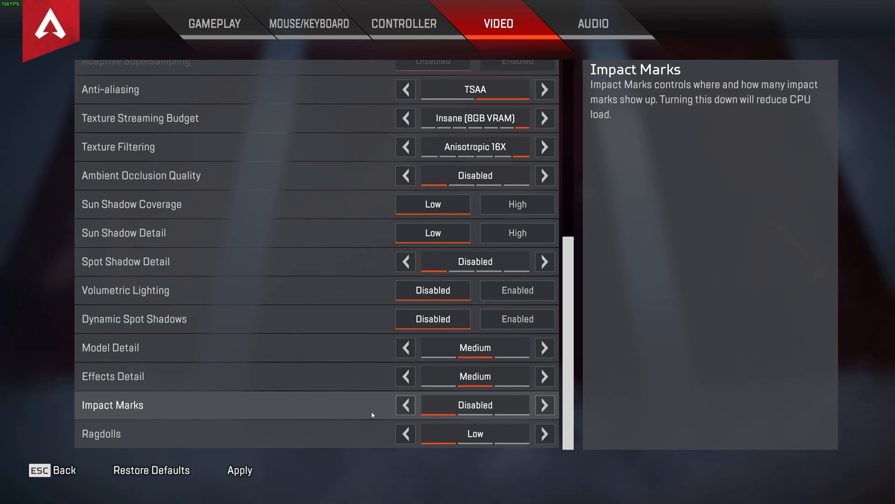
click(544, 405)
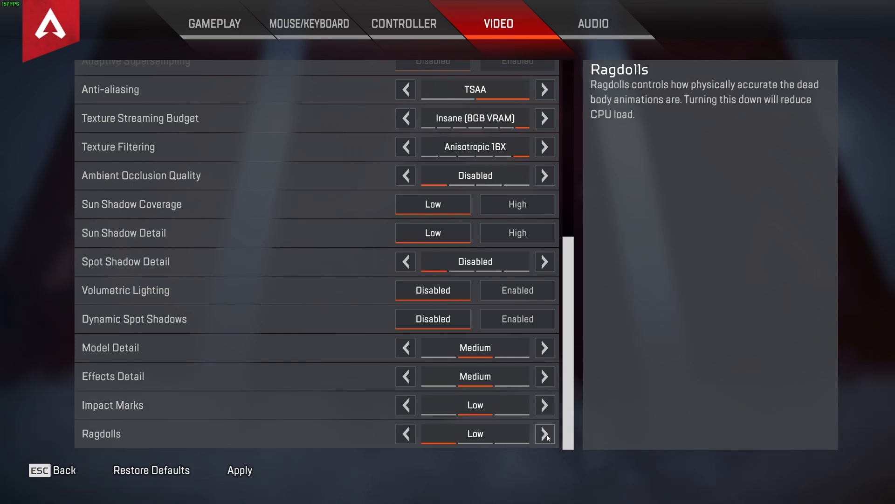
mouse_move(489, 408)
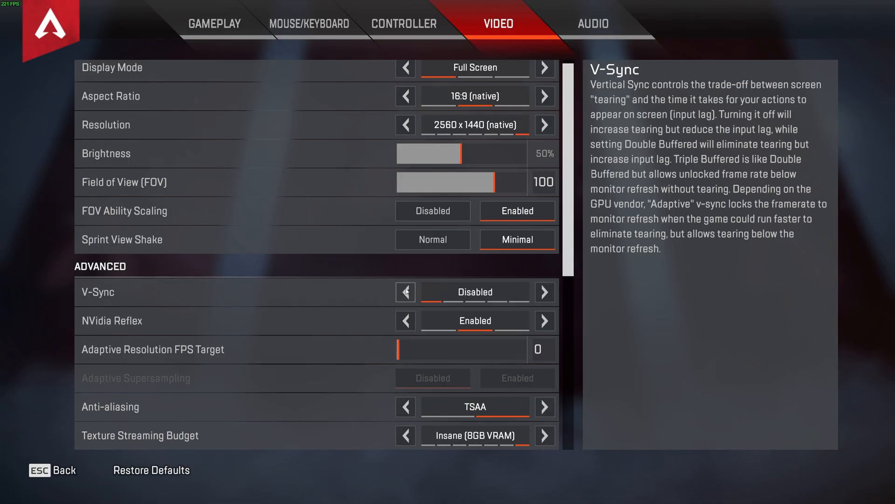
Step: Drop Music Volume to 0% with Sound In Background on, then return to Gameplay settings
click(593, 23)
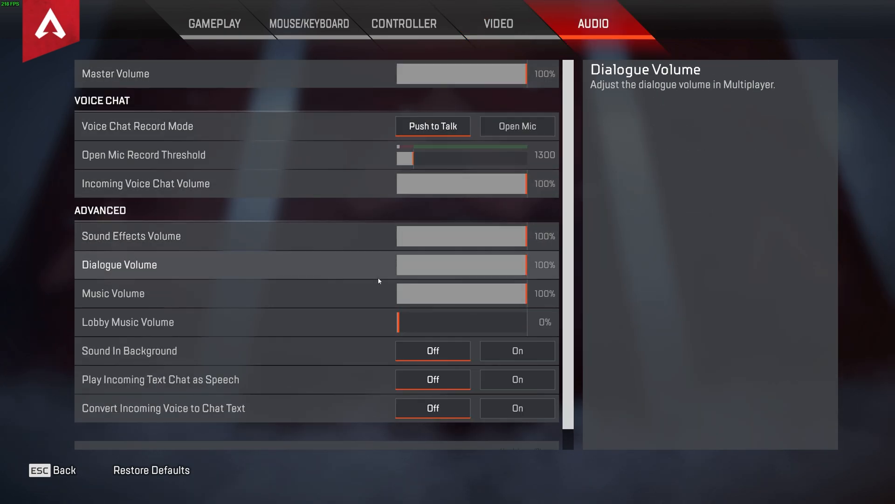
drag(519, 293, 398, 292)
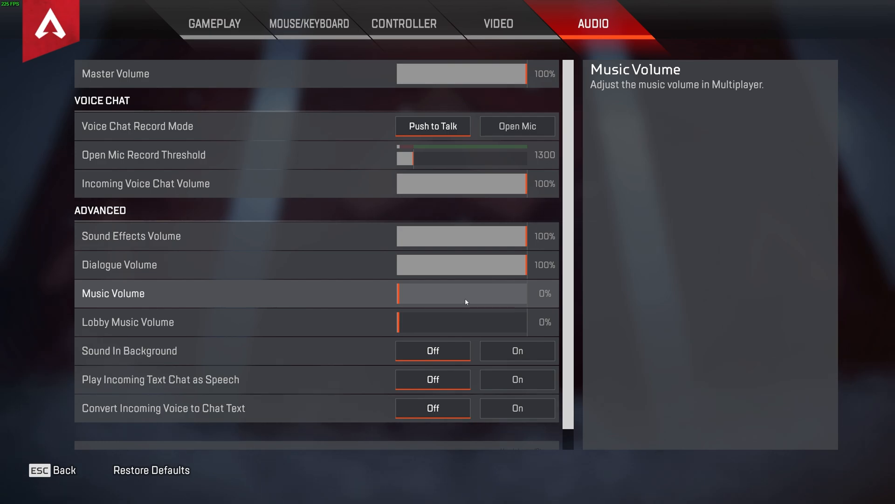
click(517, 351)
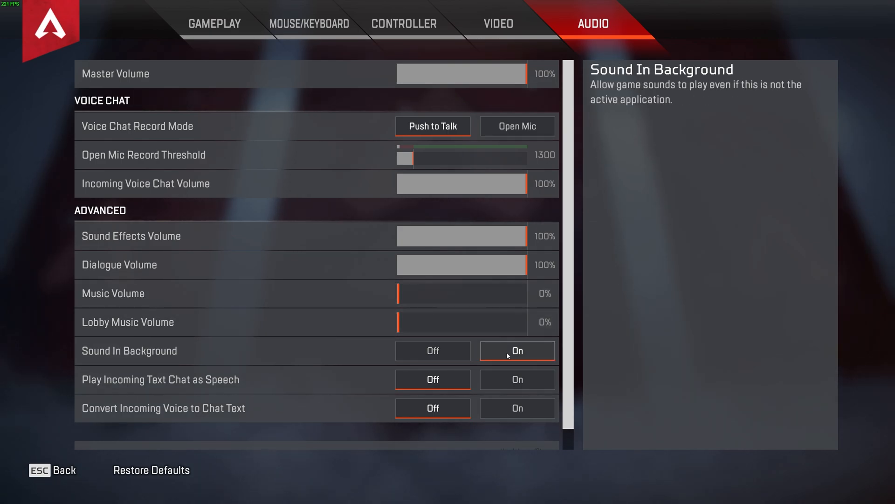
click(214, 23)
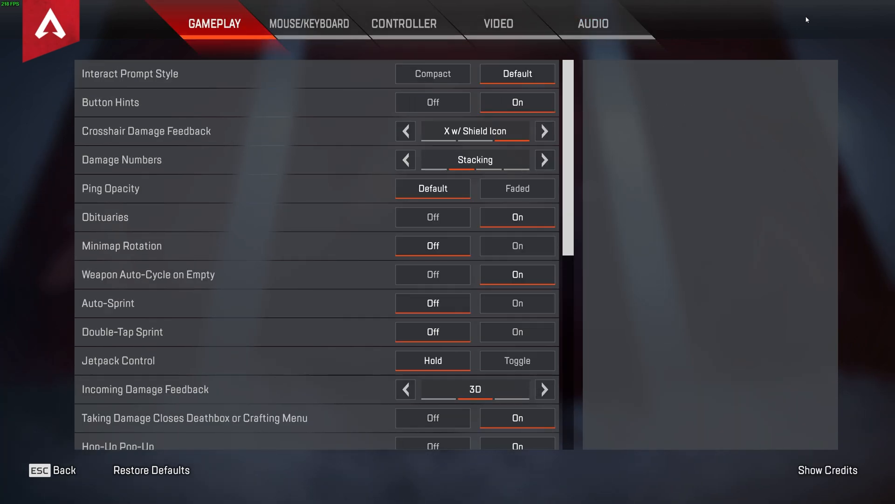